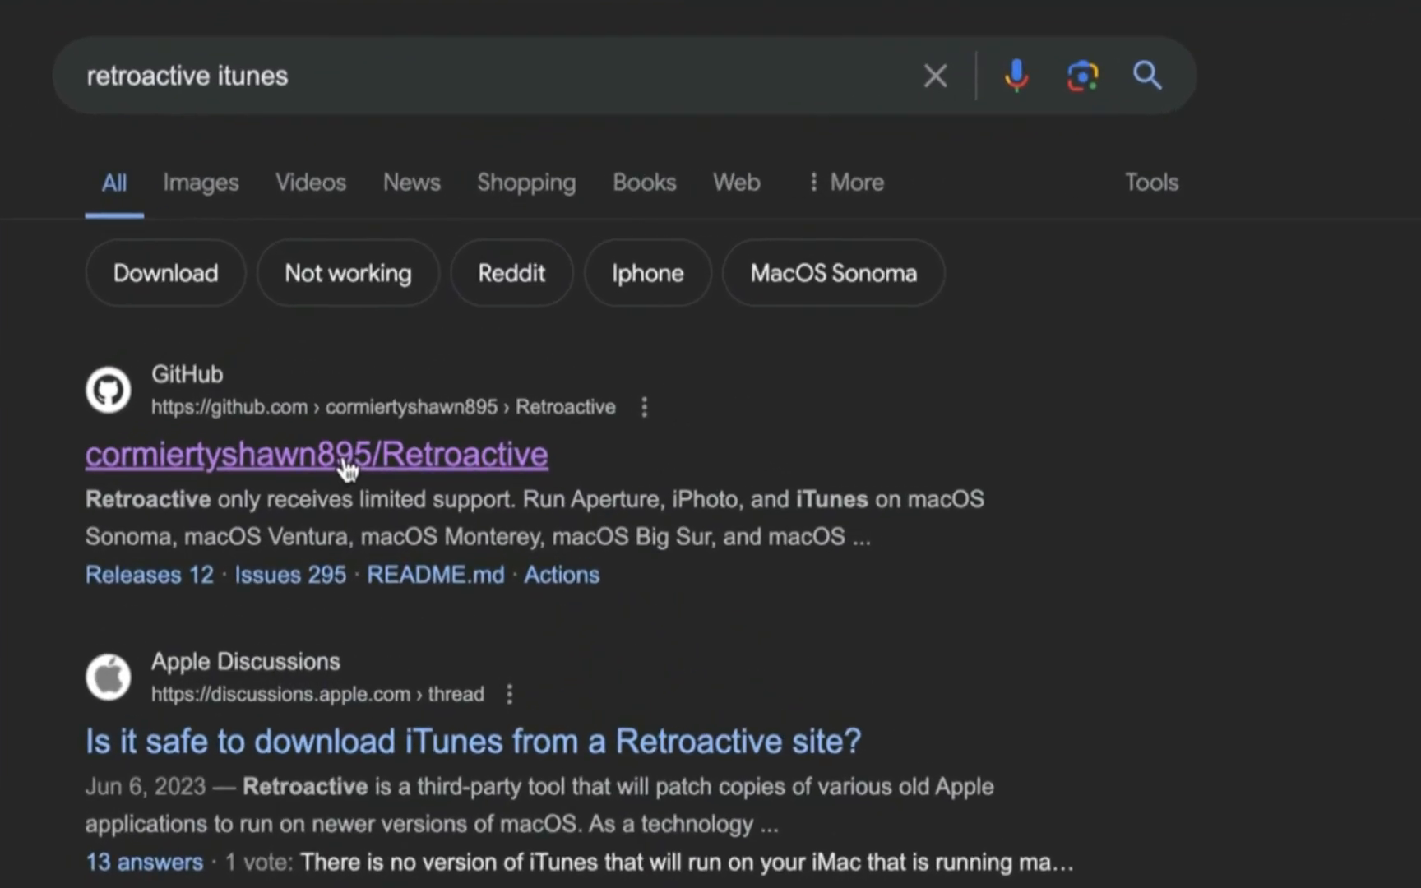
# Open the cormiertyshawn895/Retroactive result and scroll the README to its download button
pyautogui.click(315, 456)
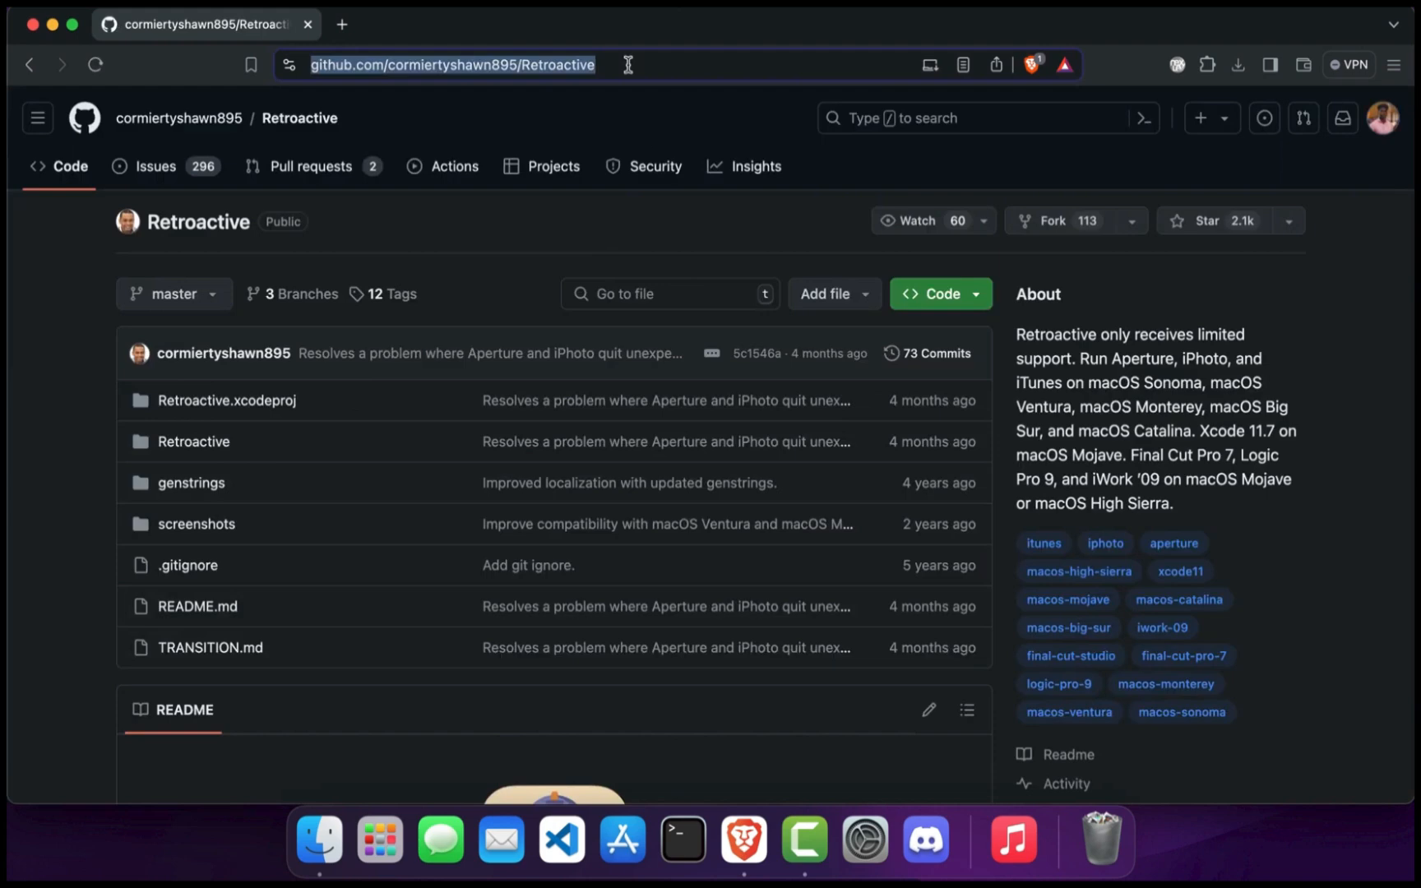
pyautogui.scroll(-3)
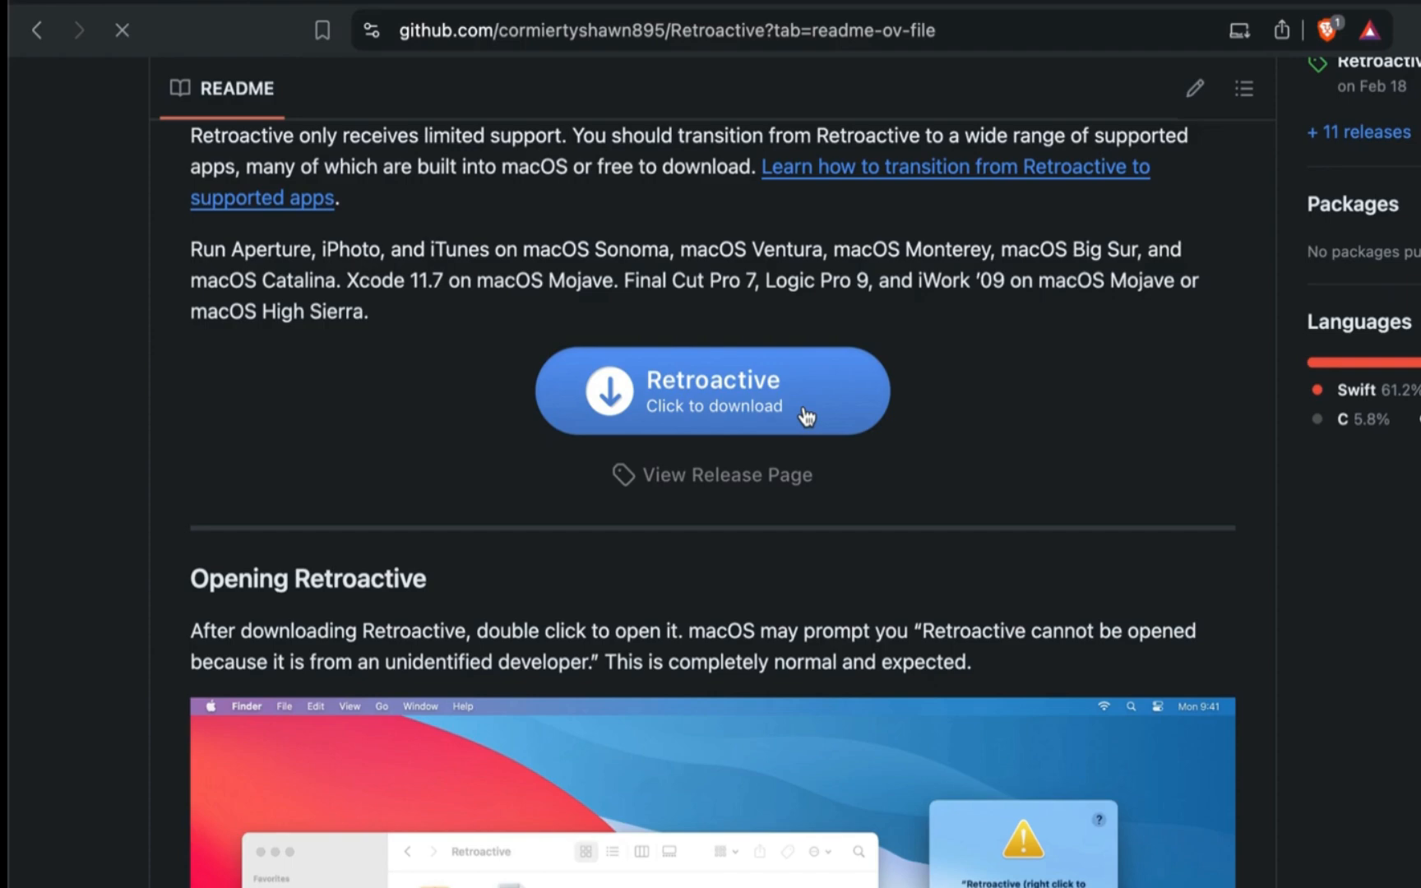
# Download Retroactive.2.1.zip into Downloads and check its progress in the downloads panel
pyautogui.click(712, 390)
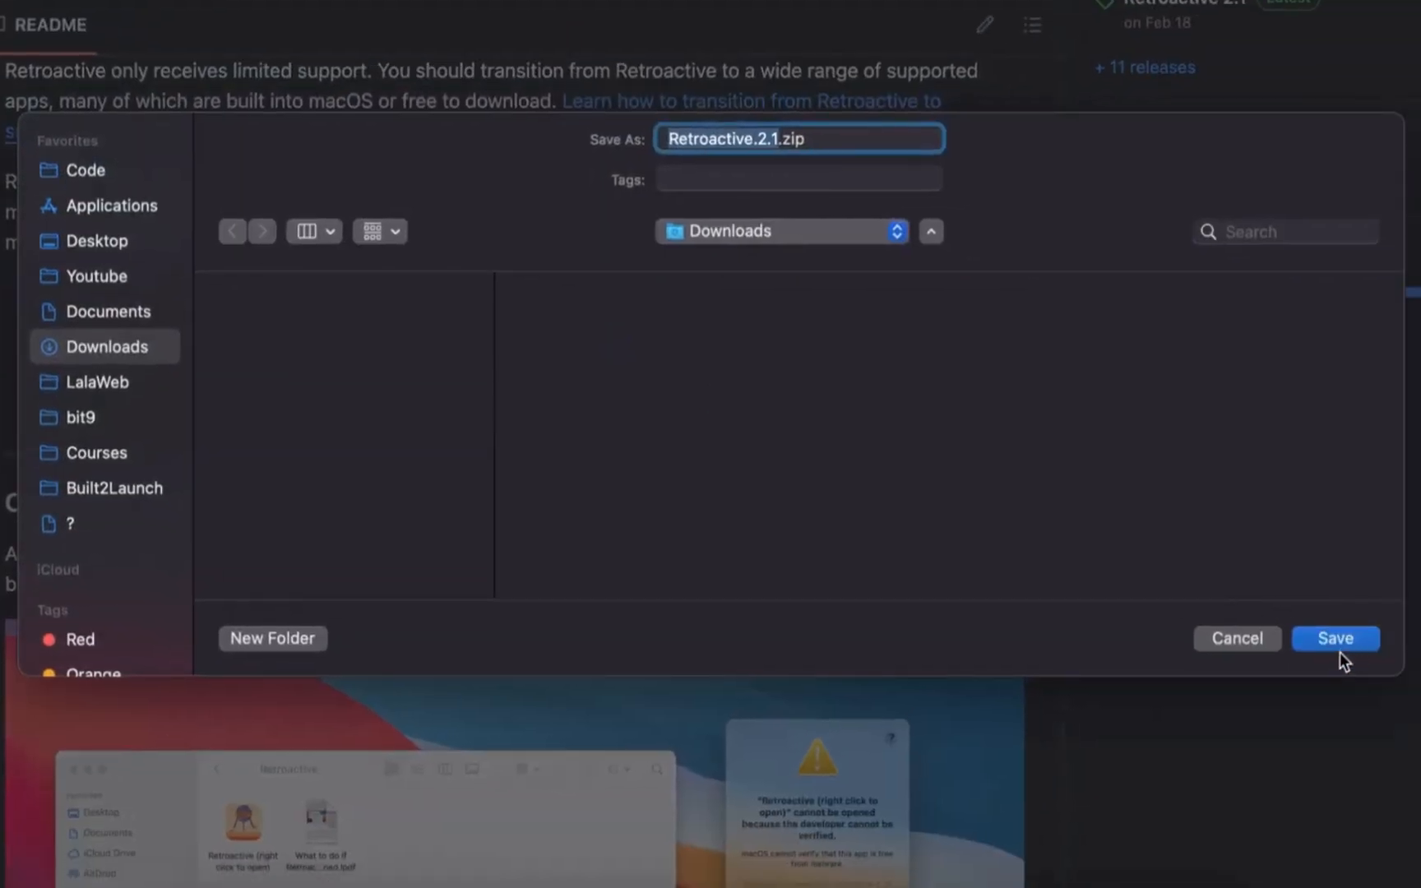
pyautogui.click(1334, 638)
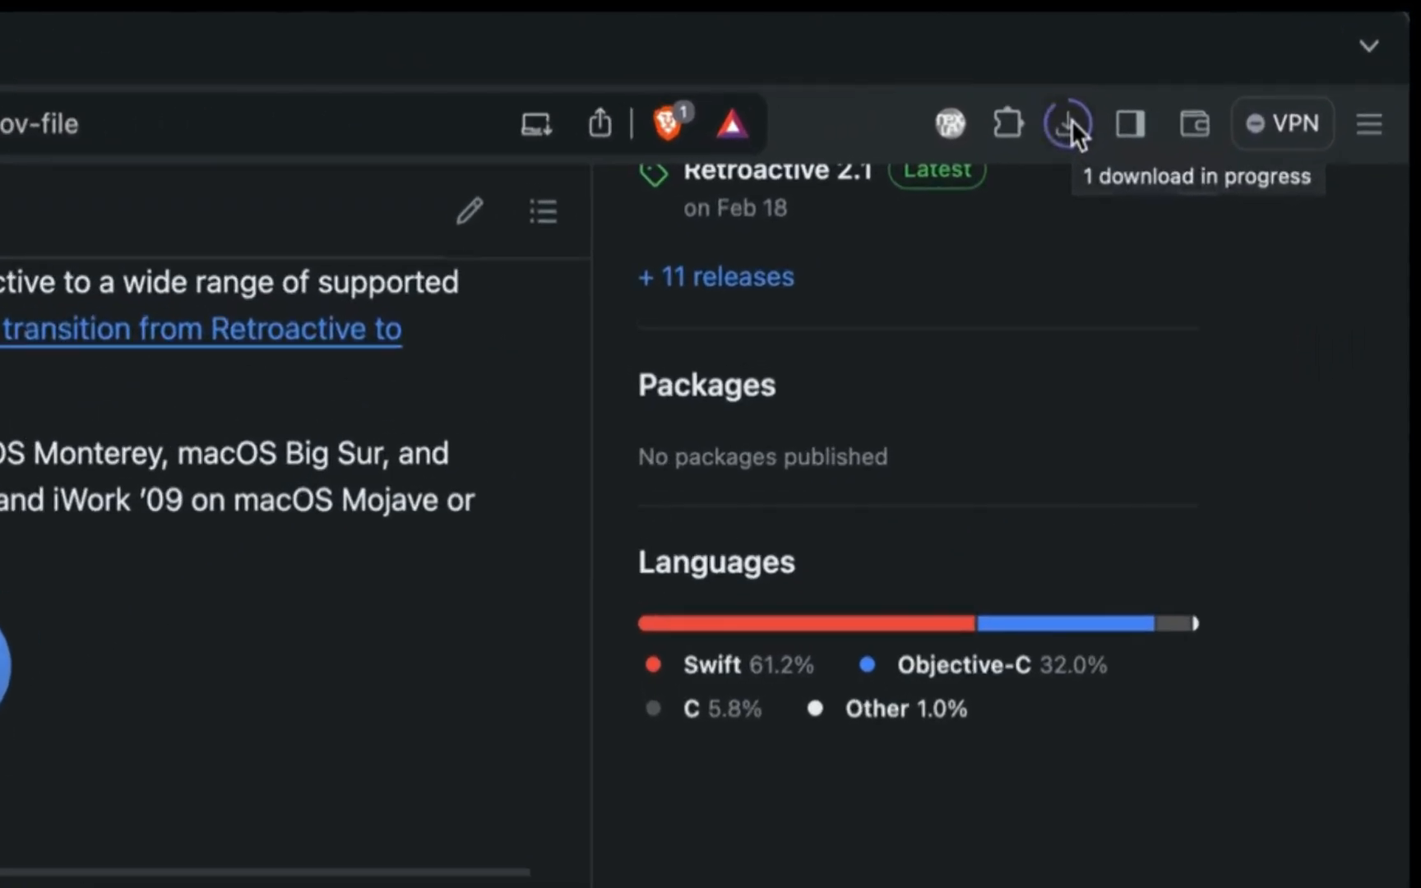
pyautogui.click(1062, 123)
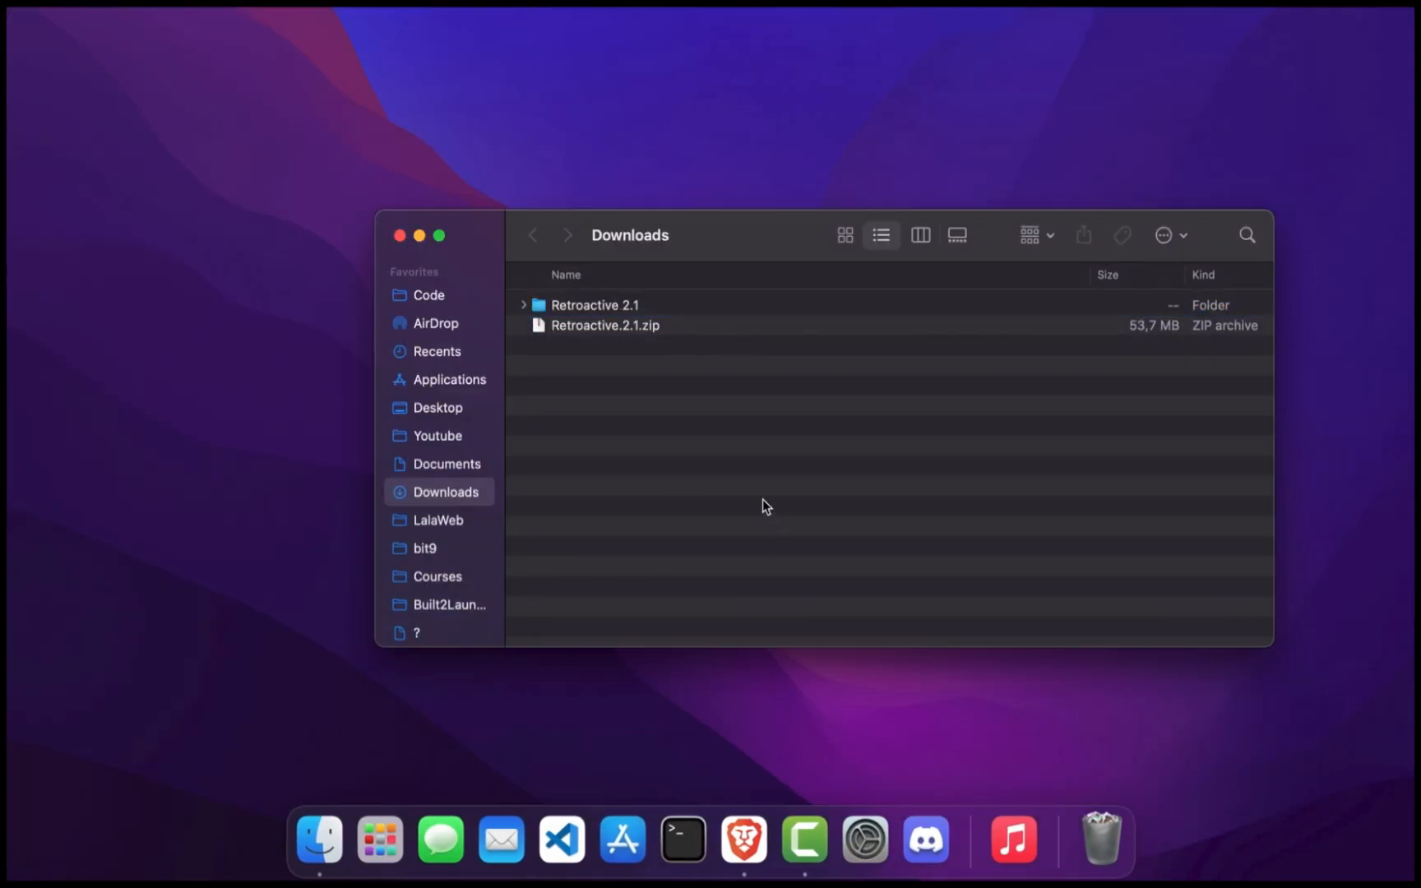
# Try launching the Retroactive app from the extracted Retroactive 2.1 folder
pyautogui.doubleClick(594, 305)
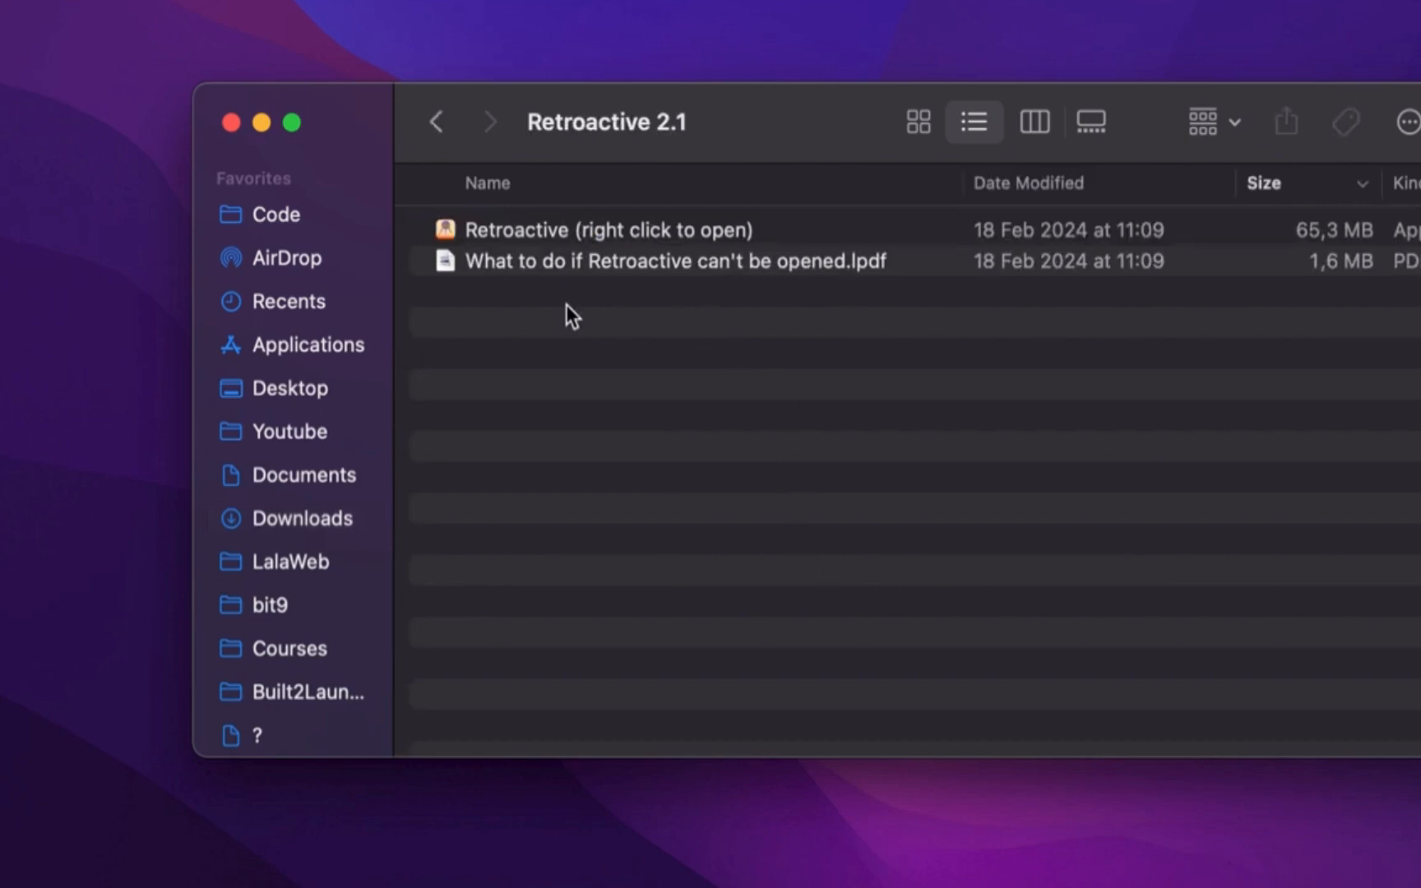
pyautogui.moveTo(600, 249)
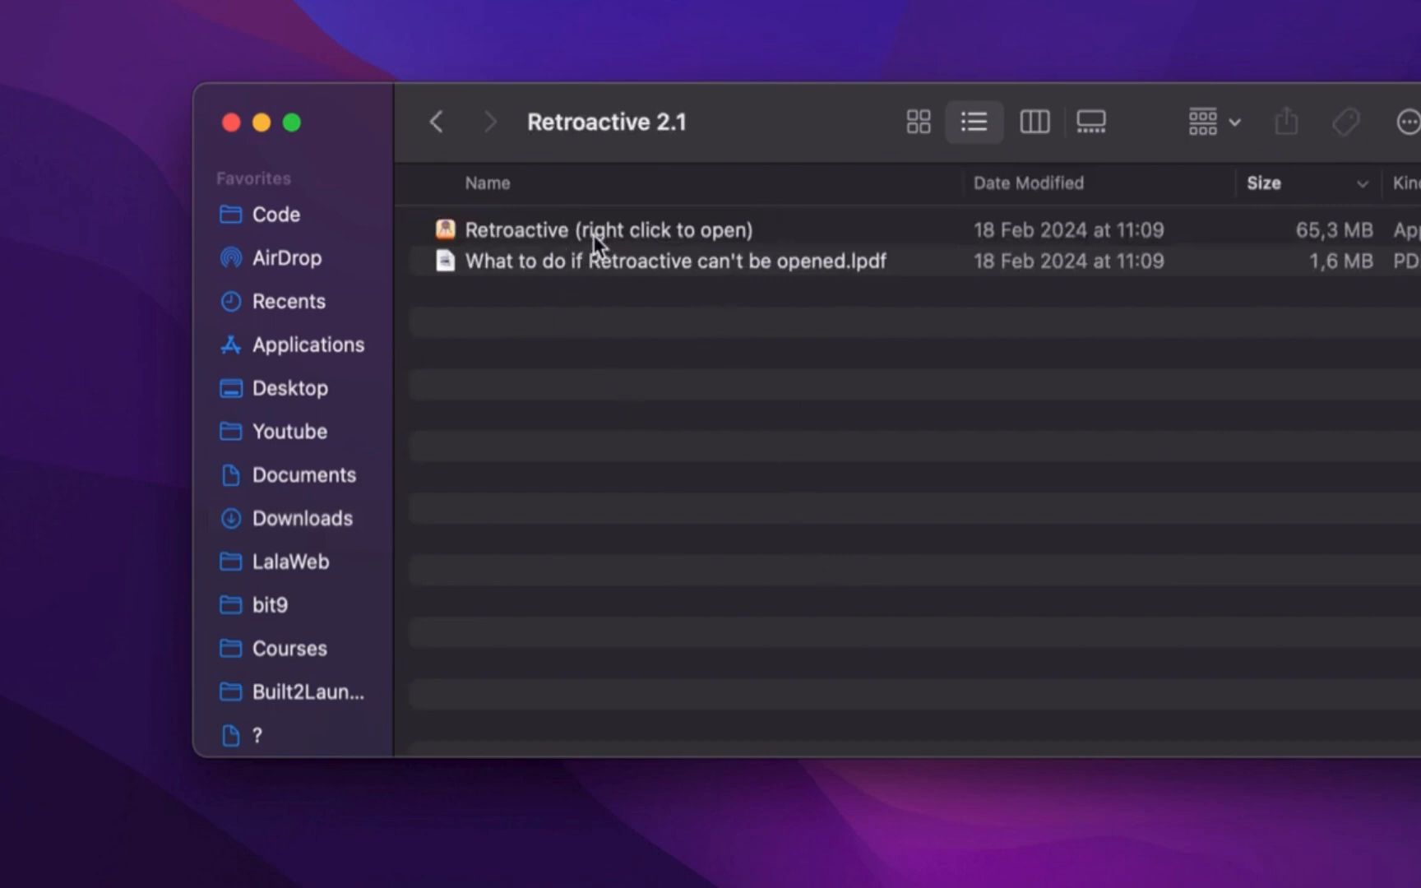
pyautogui.moveTo(585, 467)
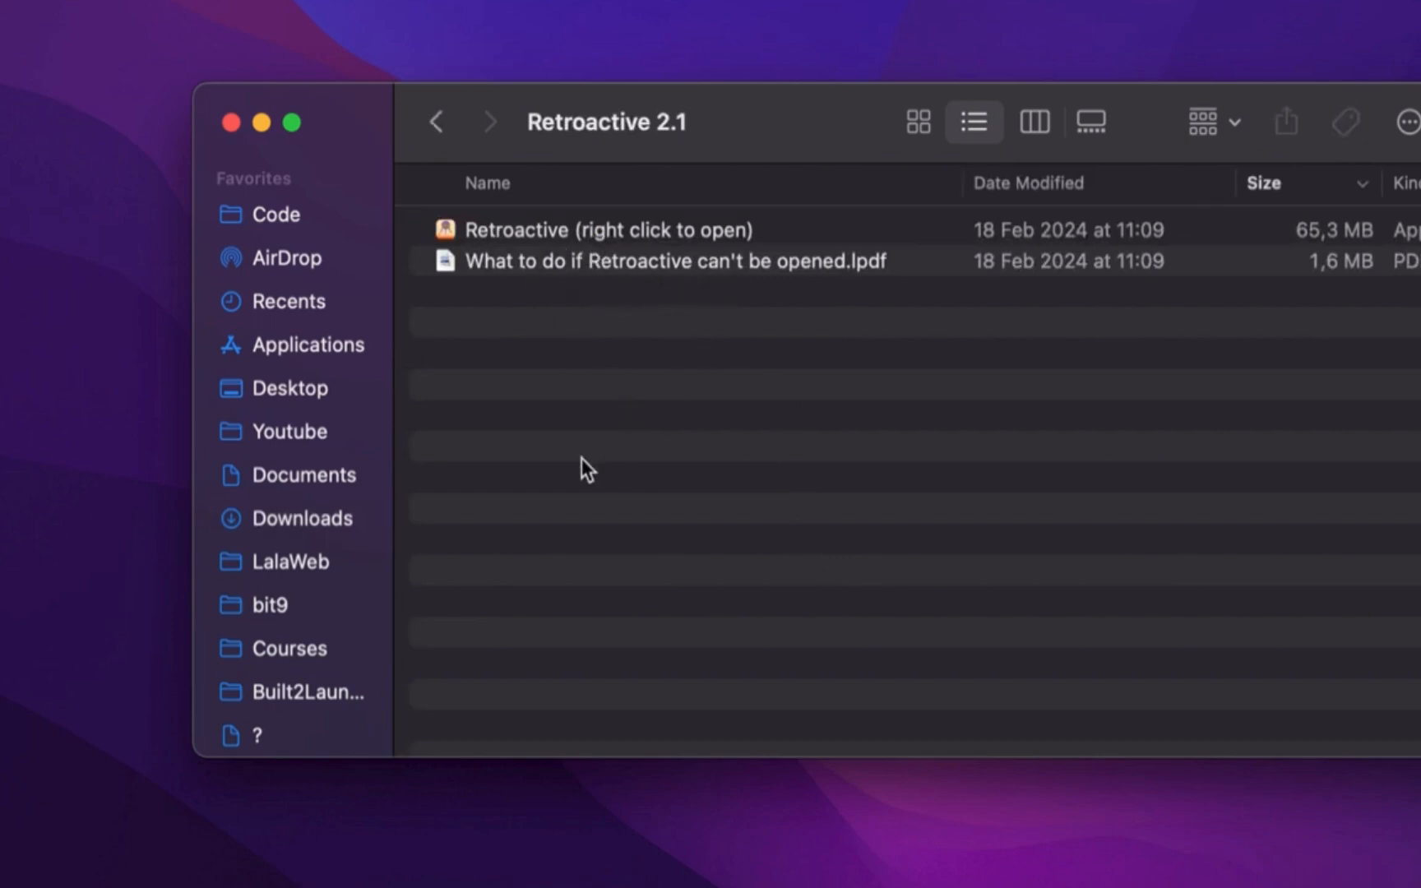
pyautogui.moveTo(492, 246)
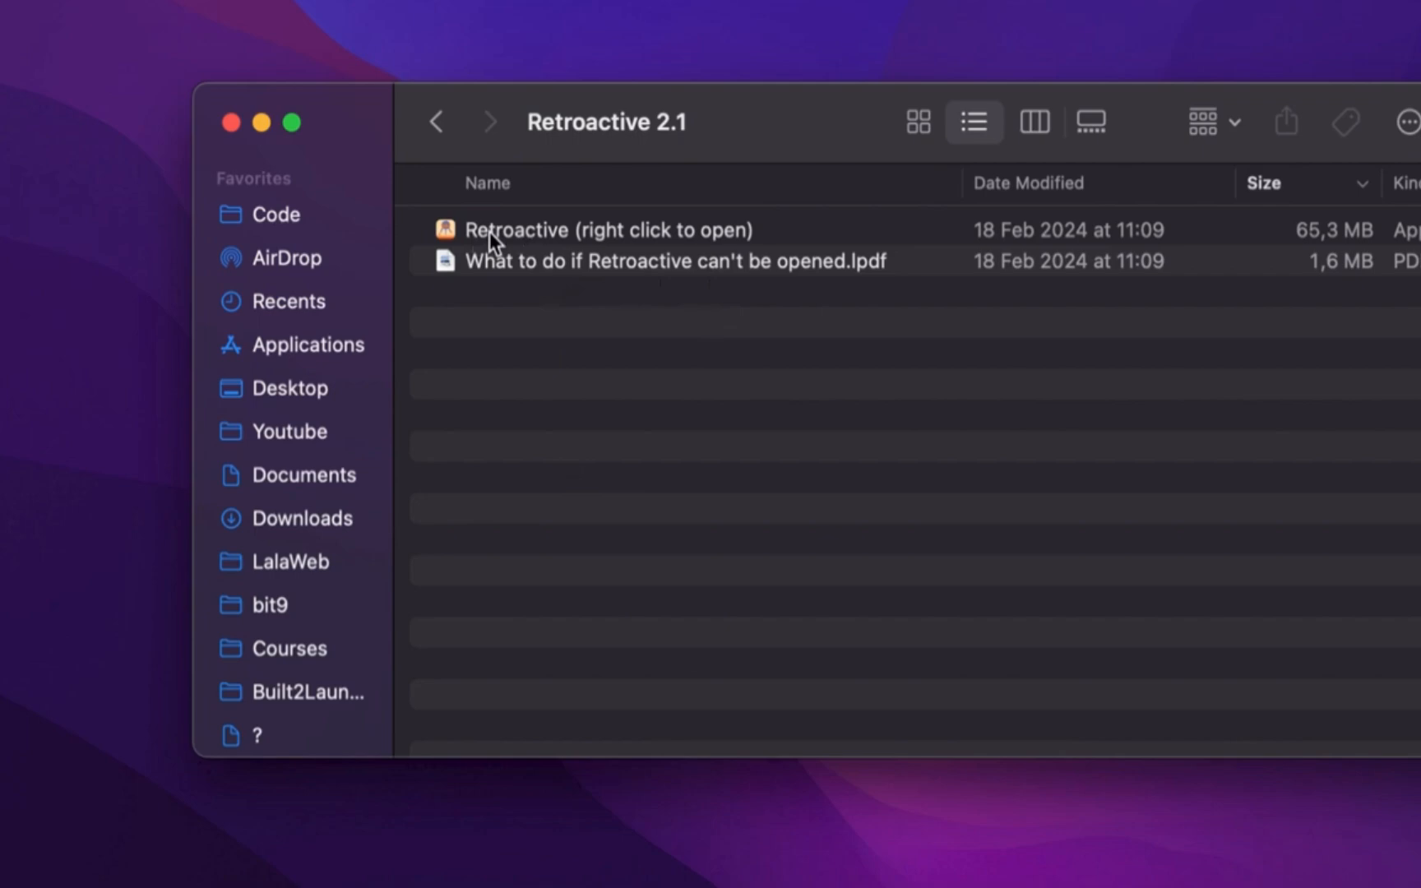
pyautogui.click(607, 231)
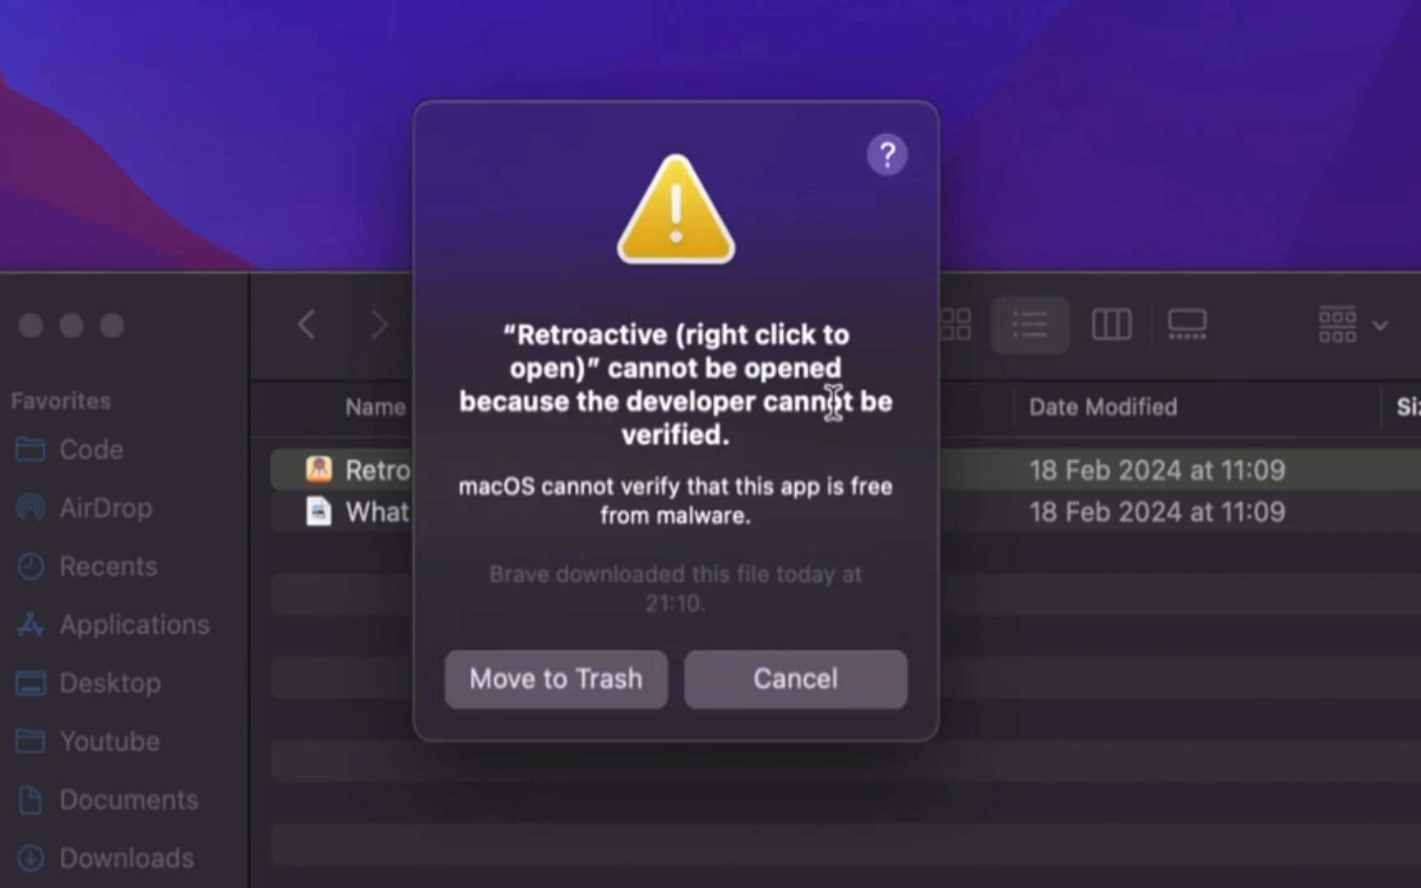
pyautogui.moveTo(788, 729)
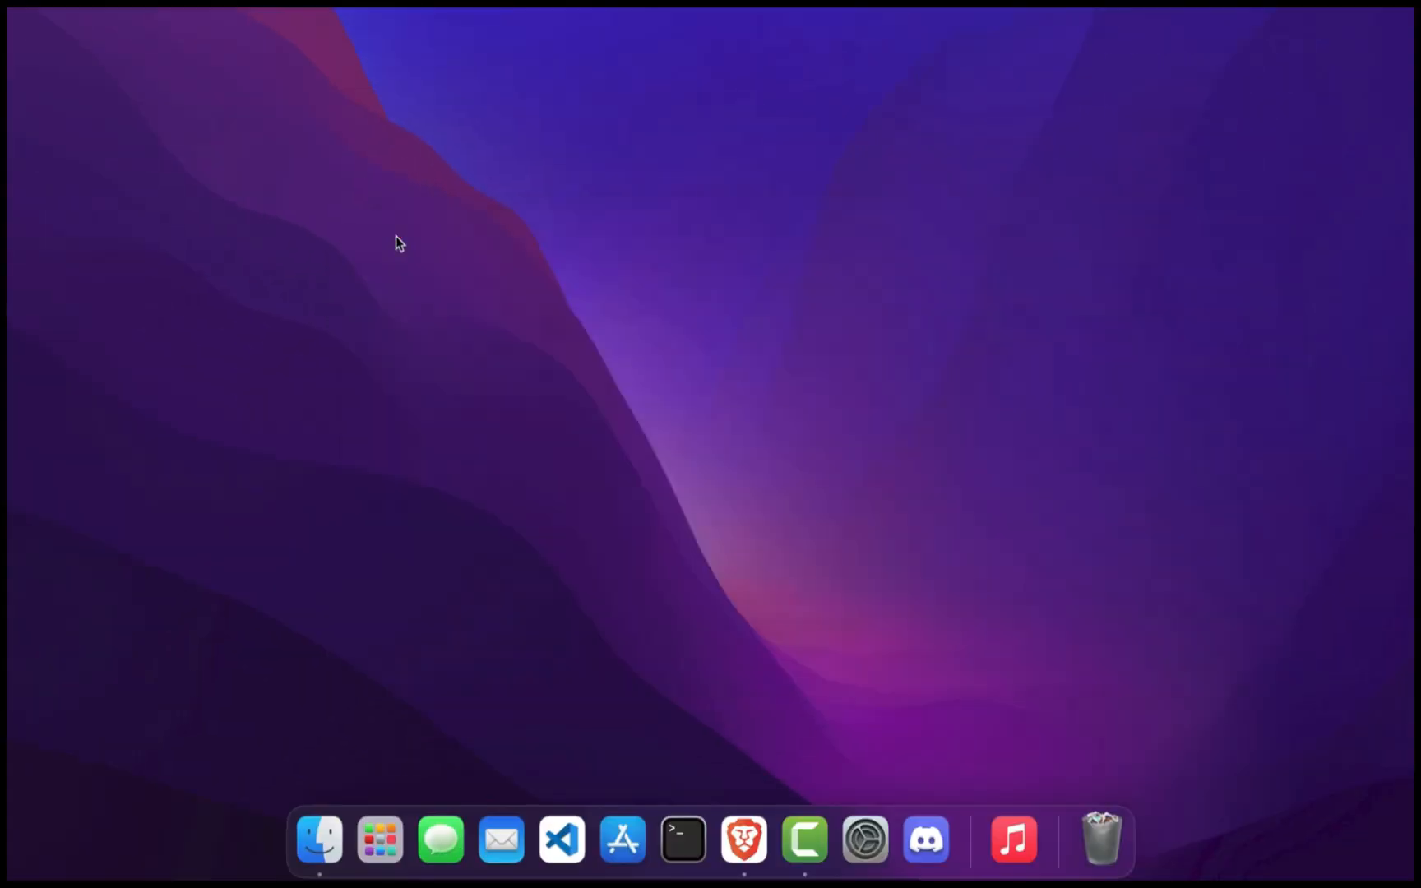
pyautogui.moveTo(637, 409)
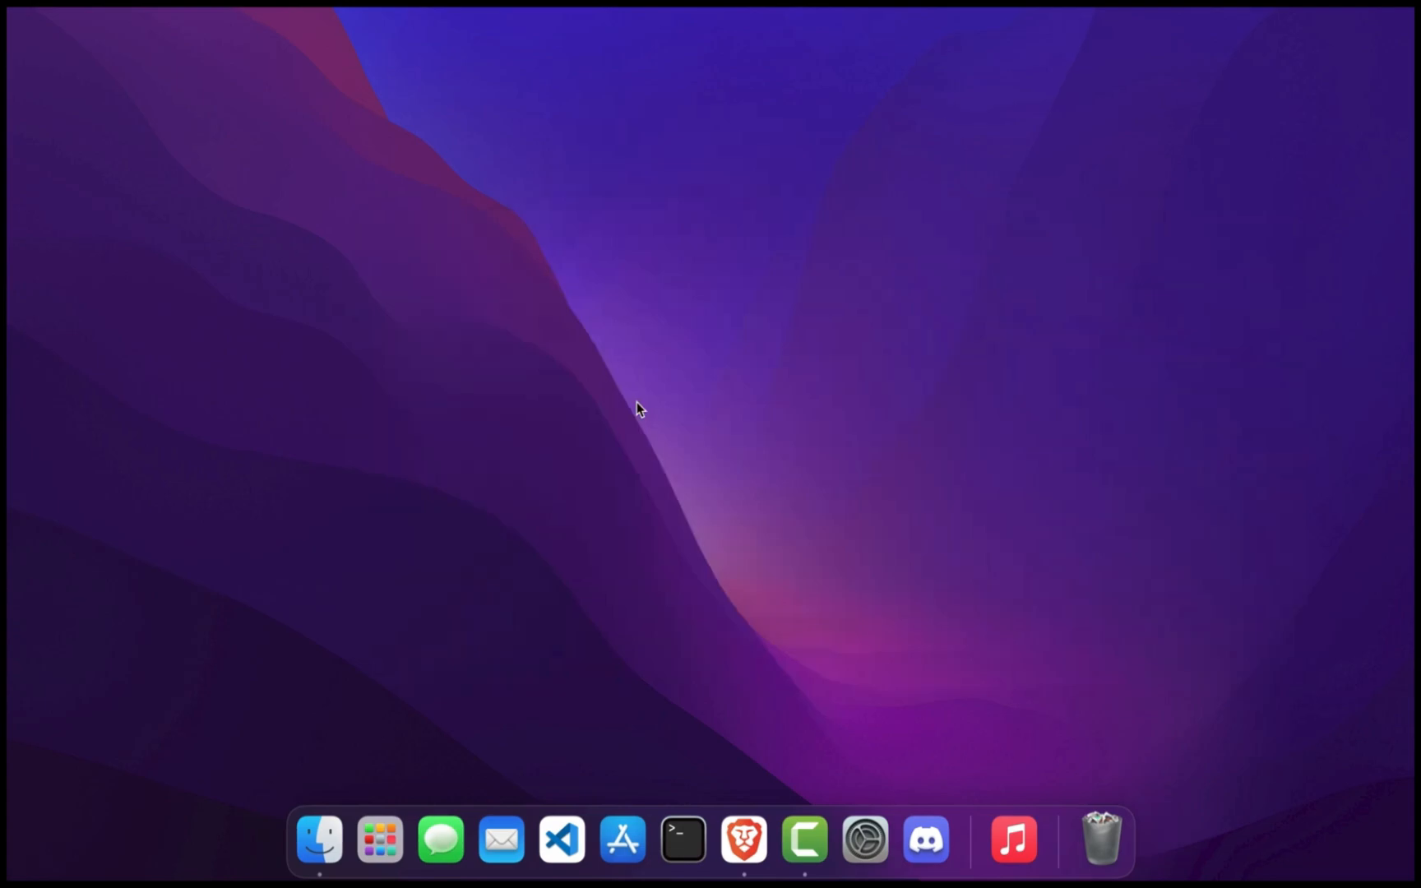
# Allow Retroactive via Security & Privacy's Open Anyway and confirm opening it
pyautogui.write('itunes')
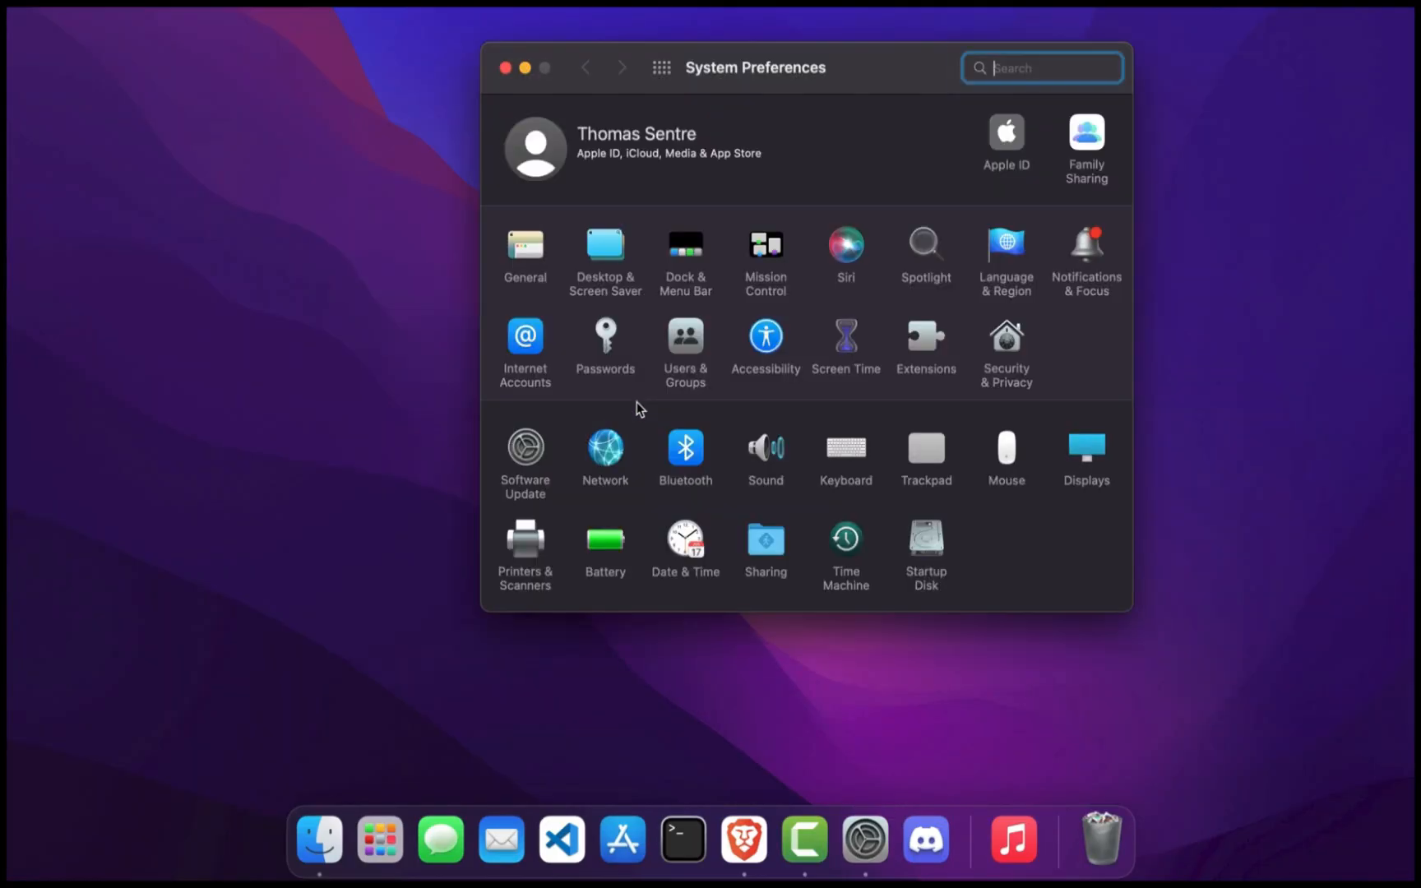
pyautogui.click(1005, 336)
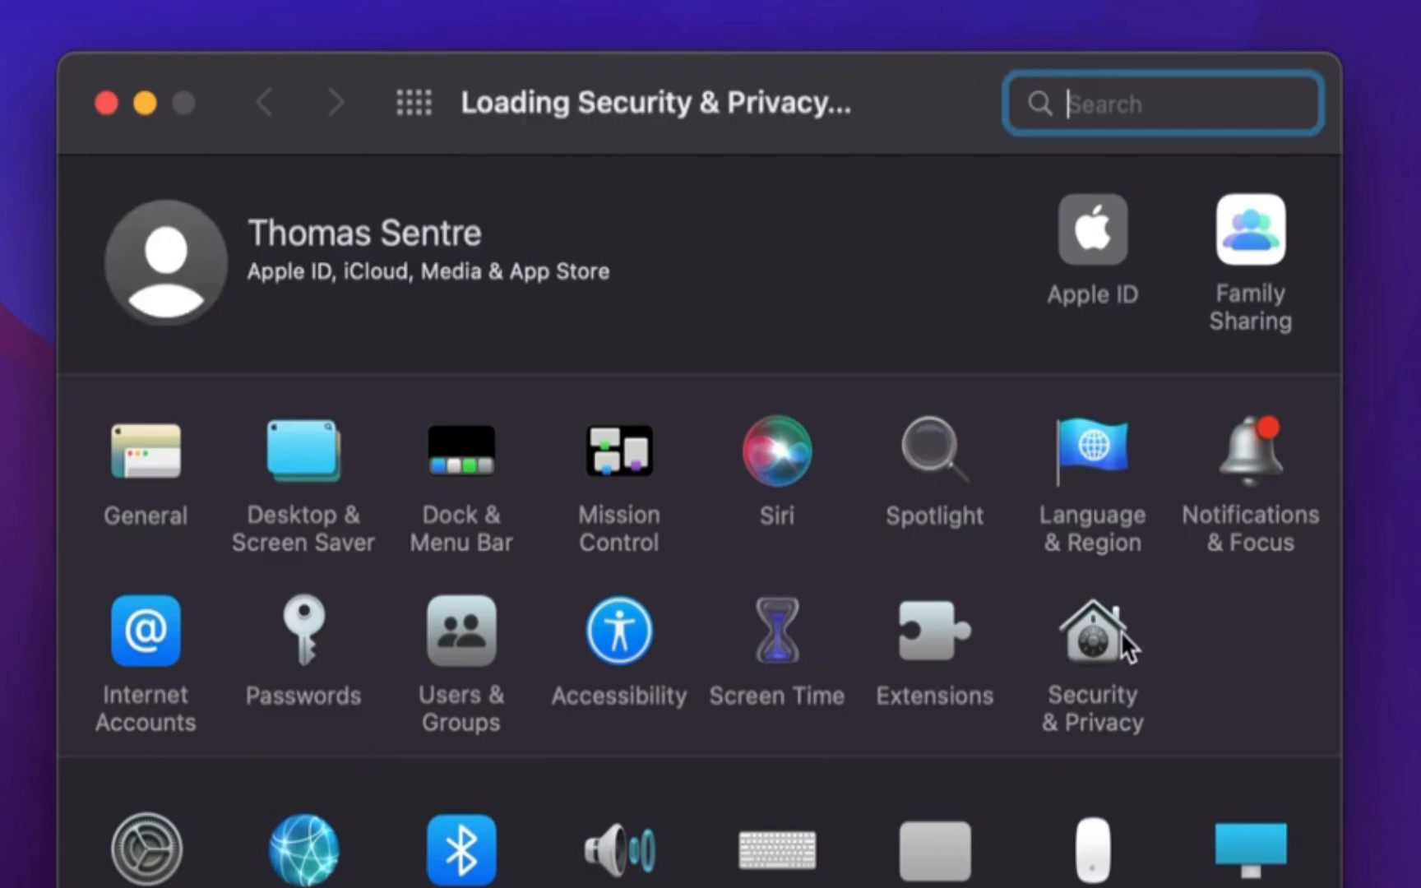
pyautogui.click(1091, 630)
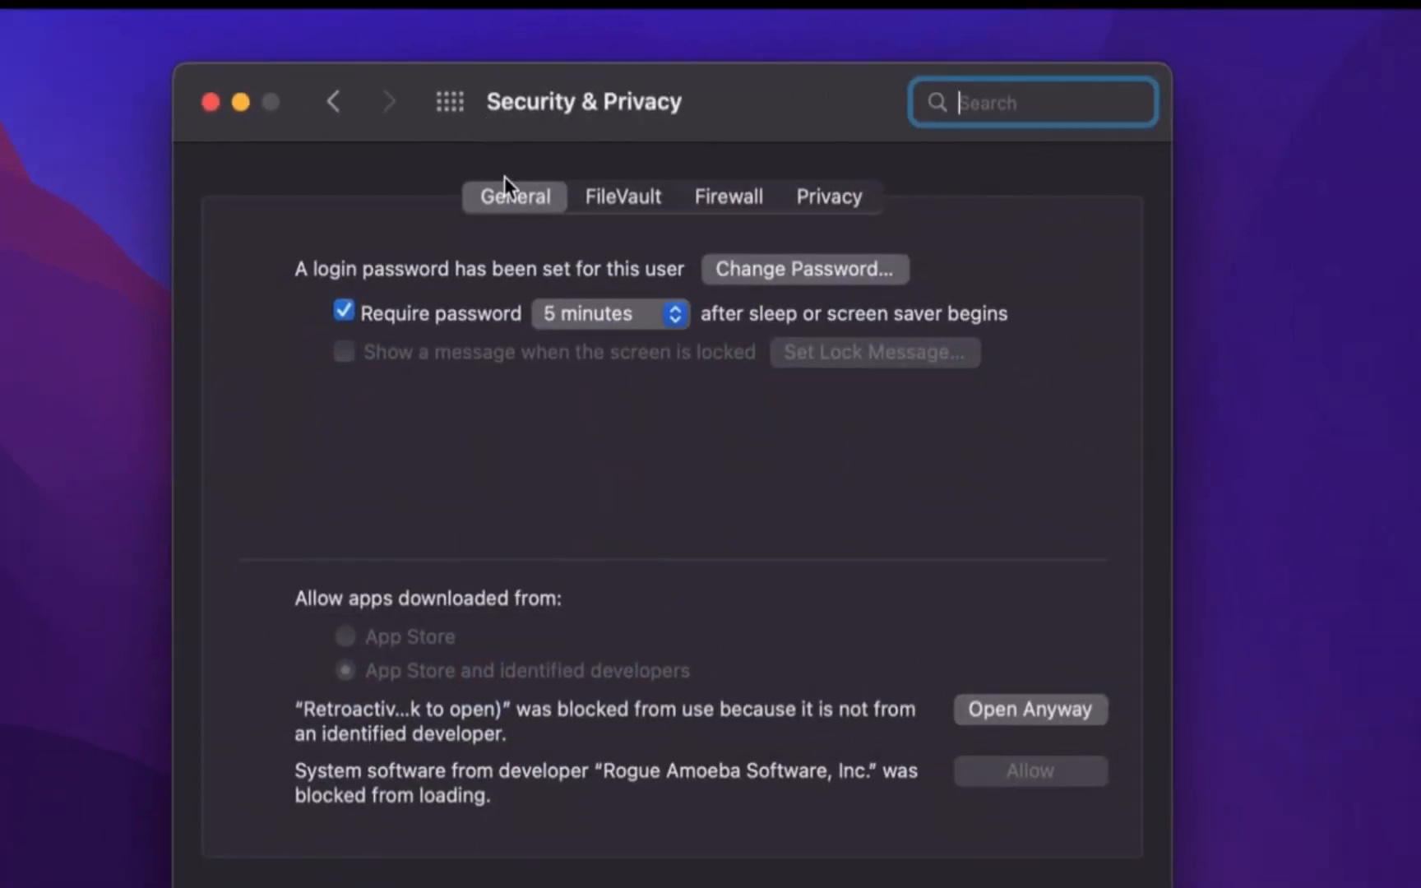
pyautogui.moveTo(1017, 722)
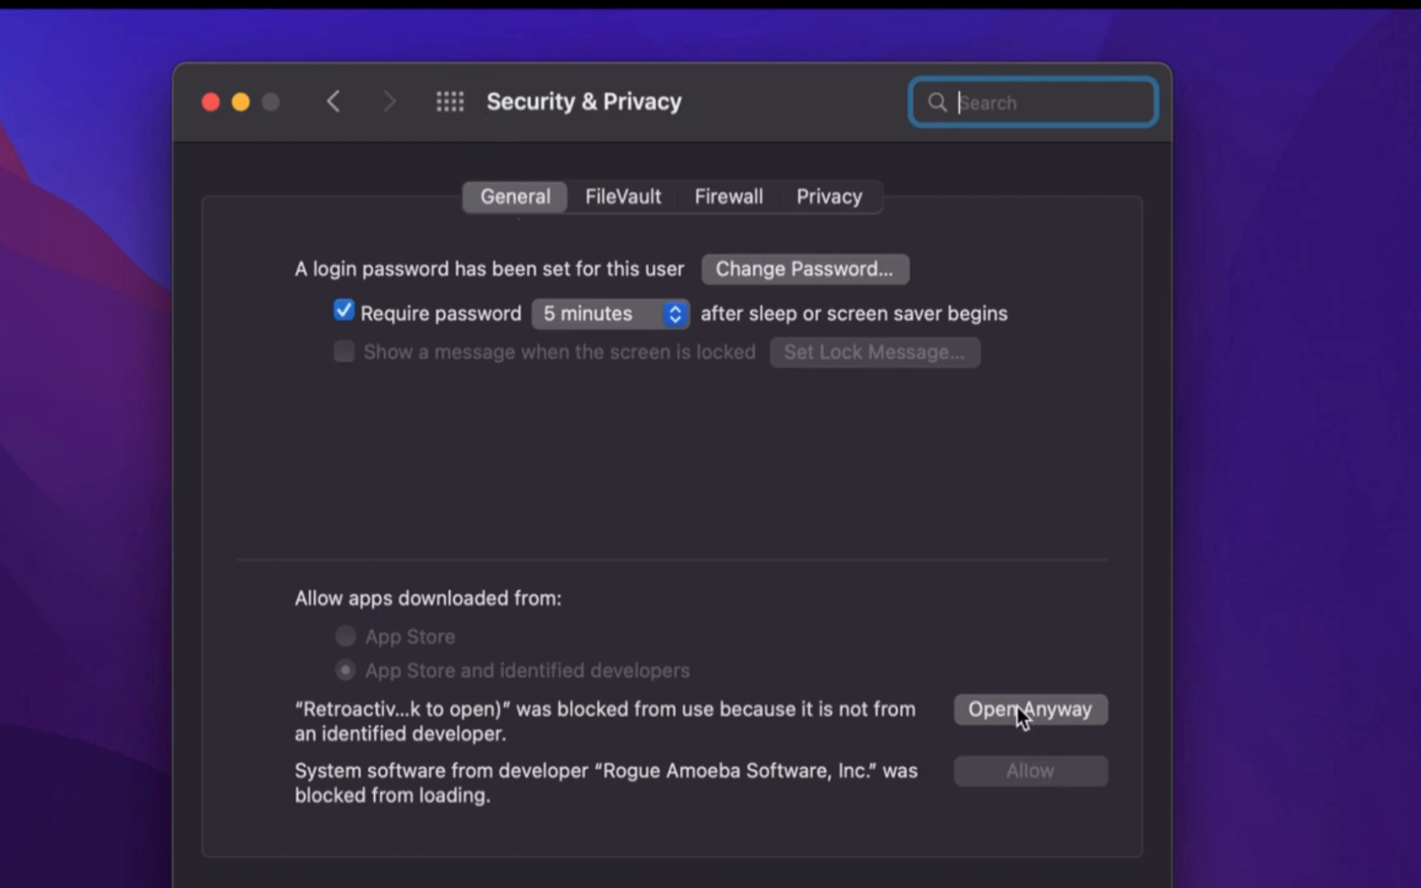
pyautogui.click(1030, 709)
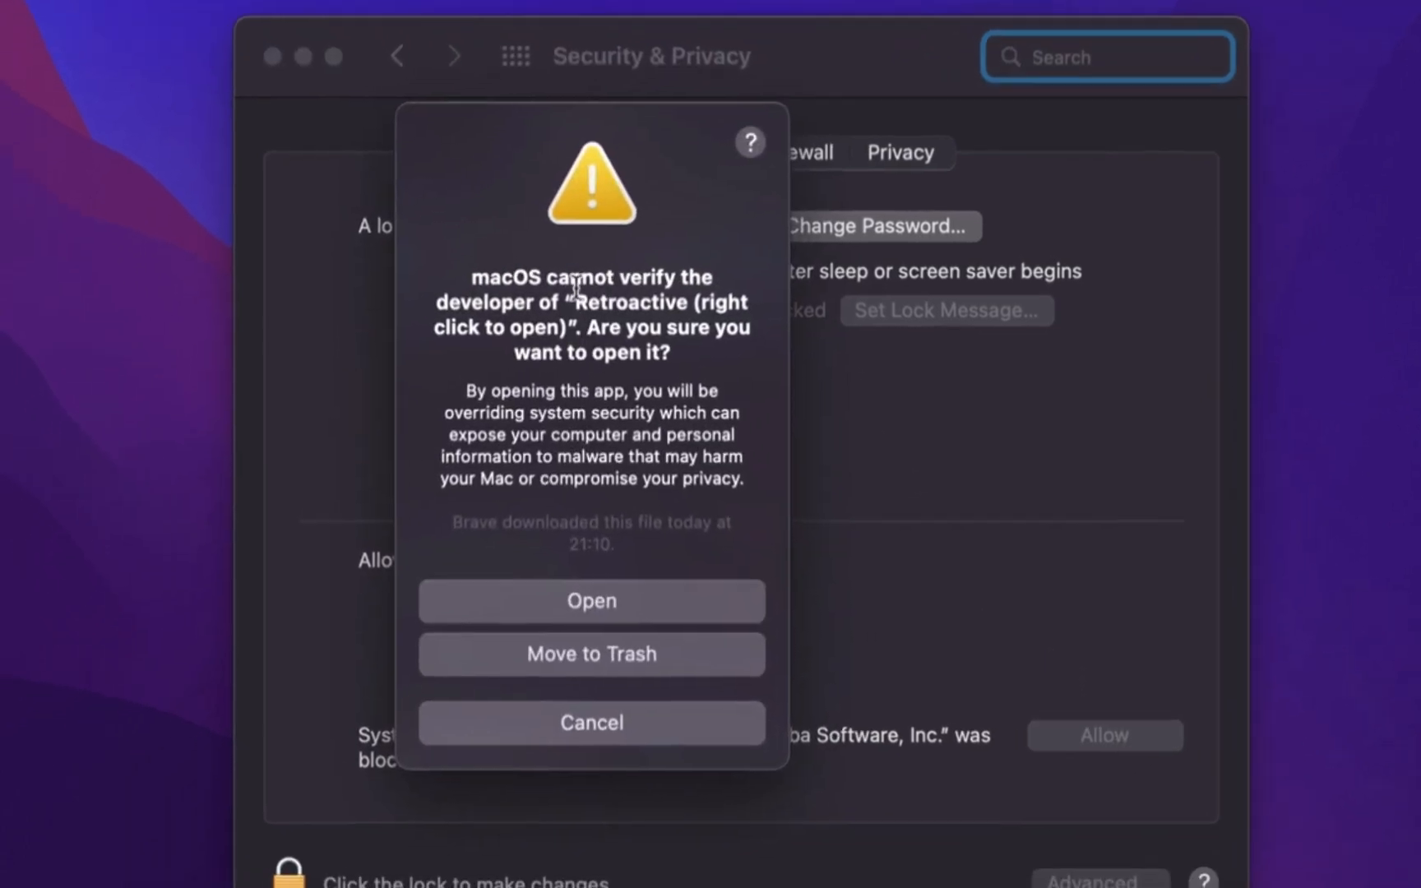
pyautogui.click(591, 601)
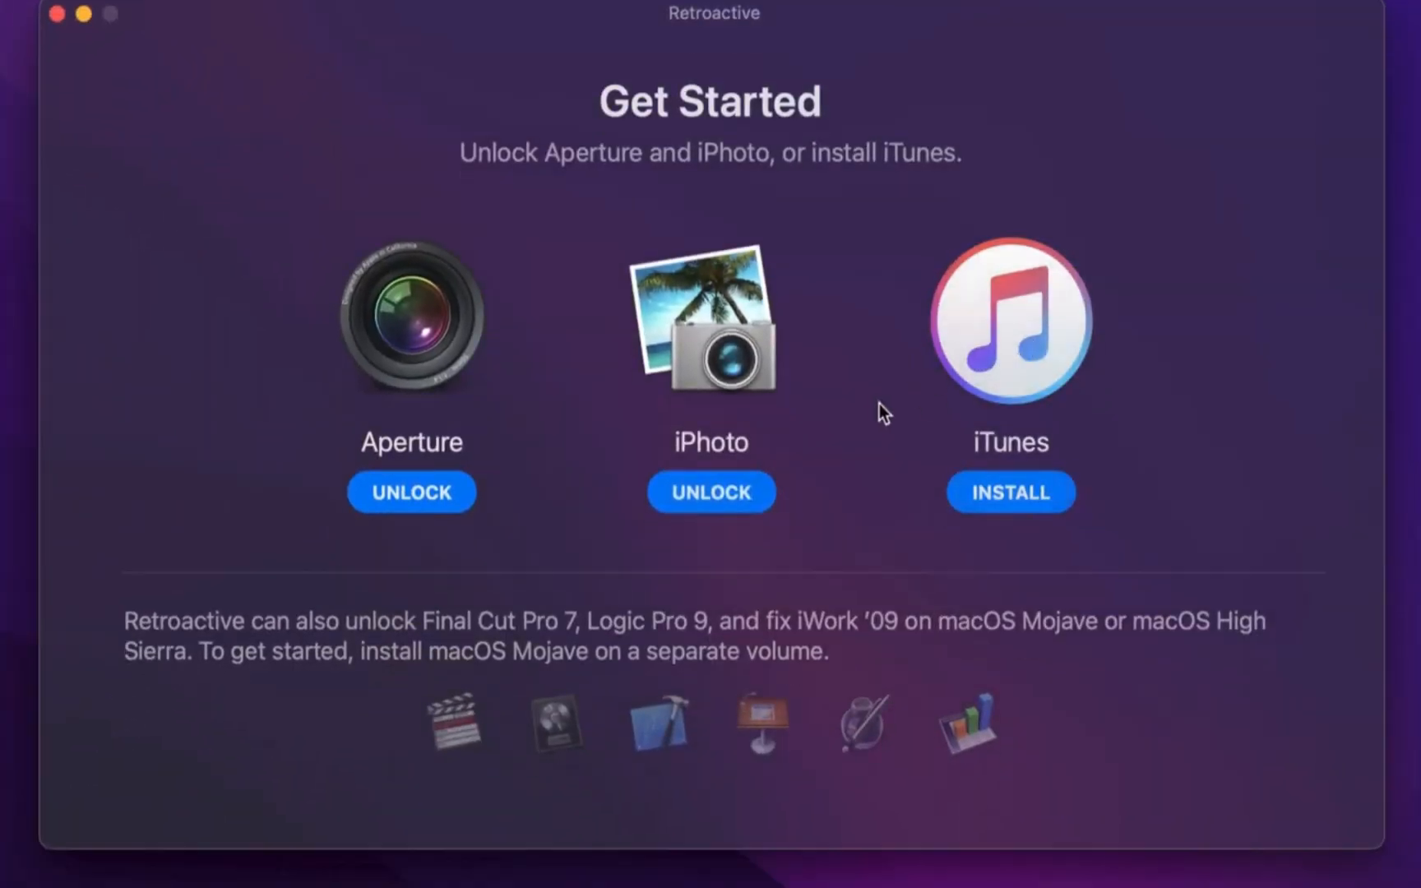
# Start the iTunes install, continue with the chosen version, and authenticate with the login password
pyautogui.click(1010, 492)
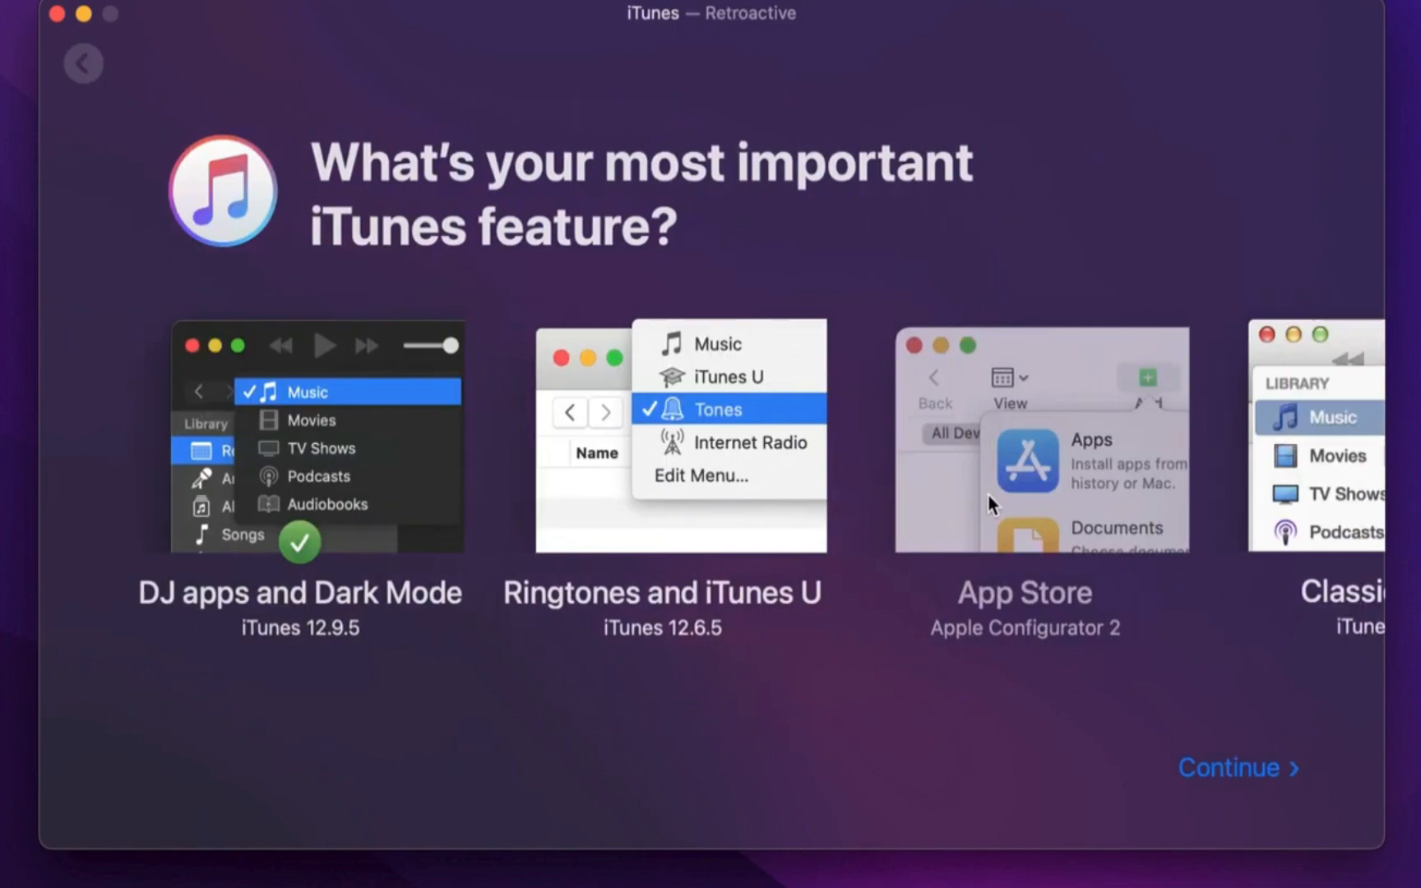
pyautogui.click(1238, 768)
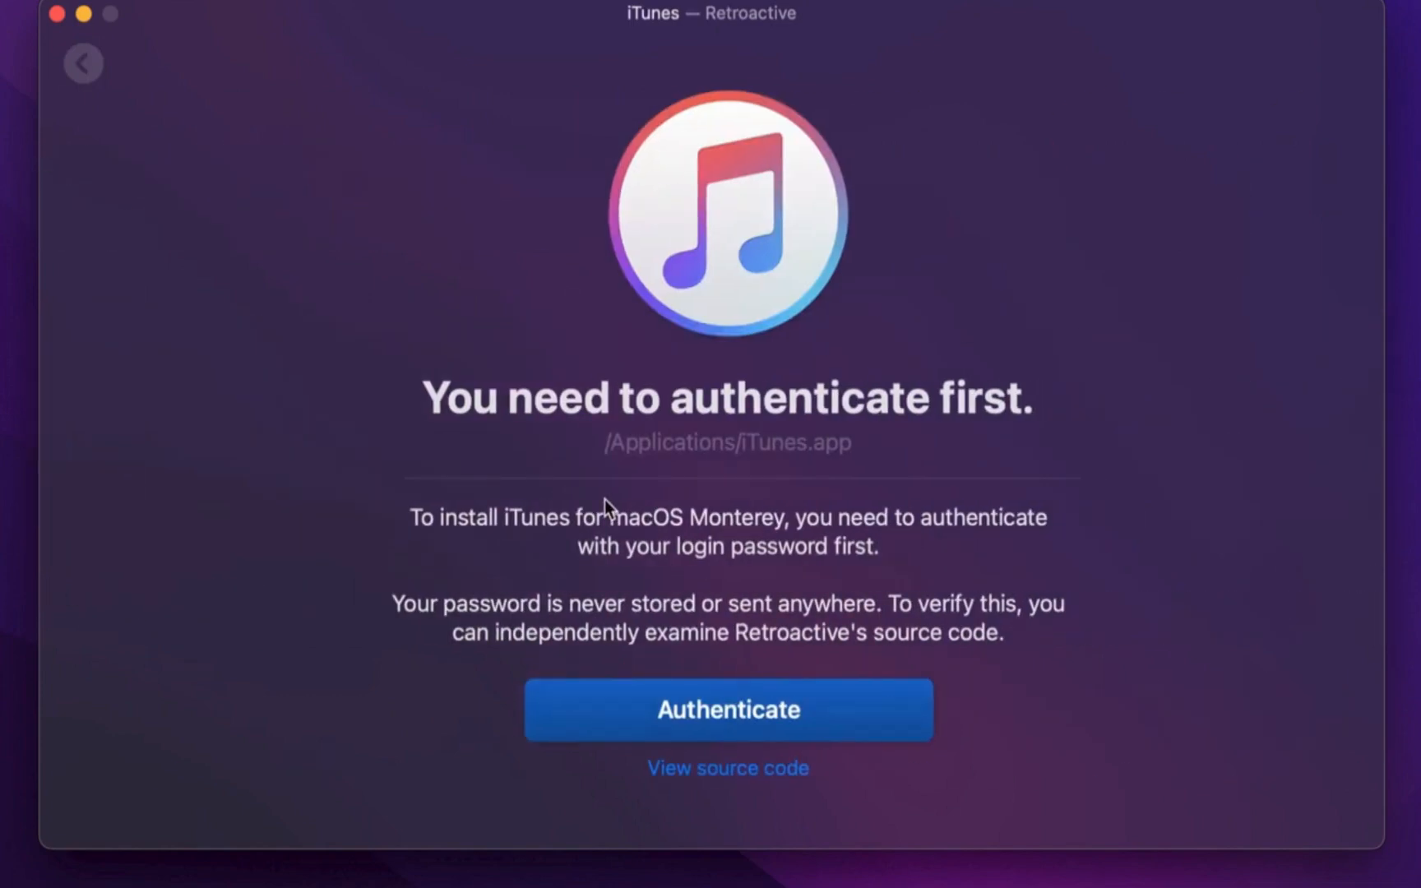
pyautogui.click(727, 710)
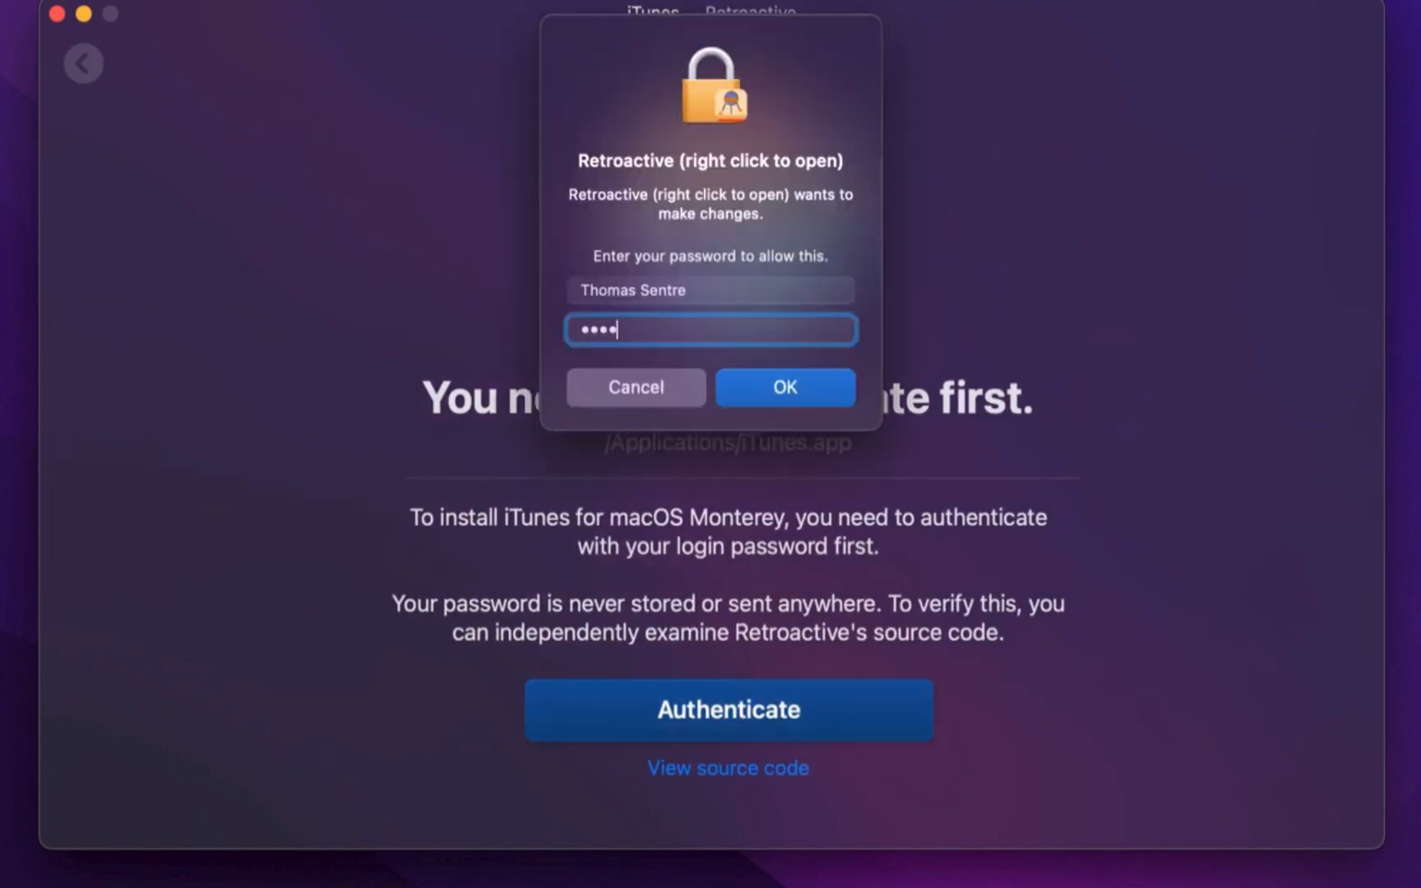
pyautogui.click(785, 388)
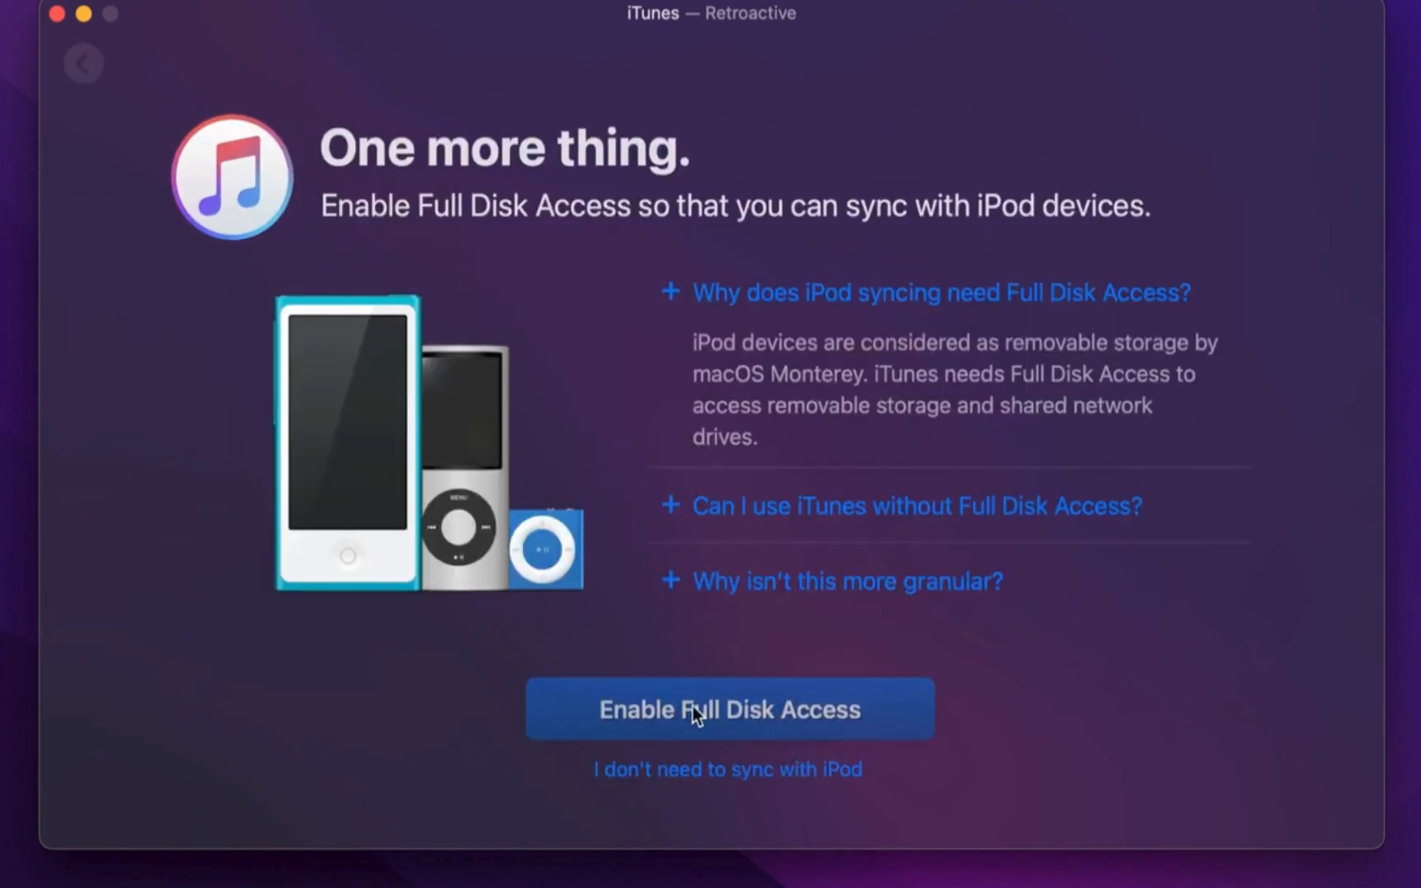
# Enable Full Disk Access and unlock the Privacy settings padlock
pyautogui.click(729, 708)
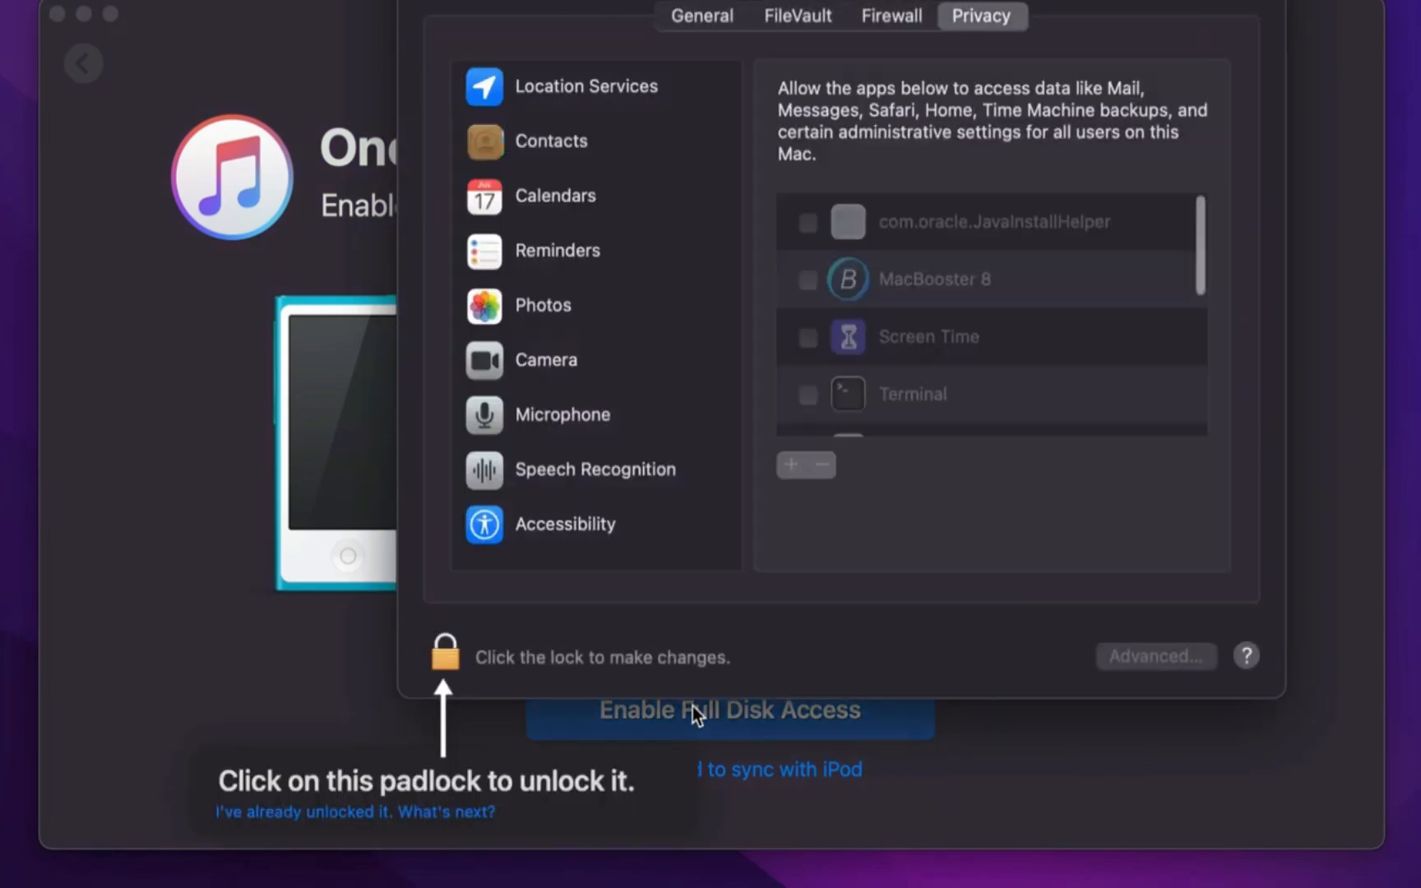
pyautogui.click(445, 657)
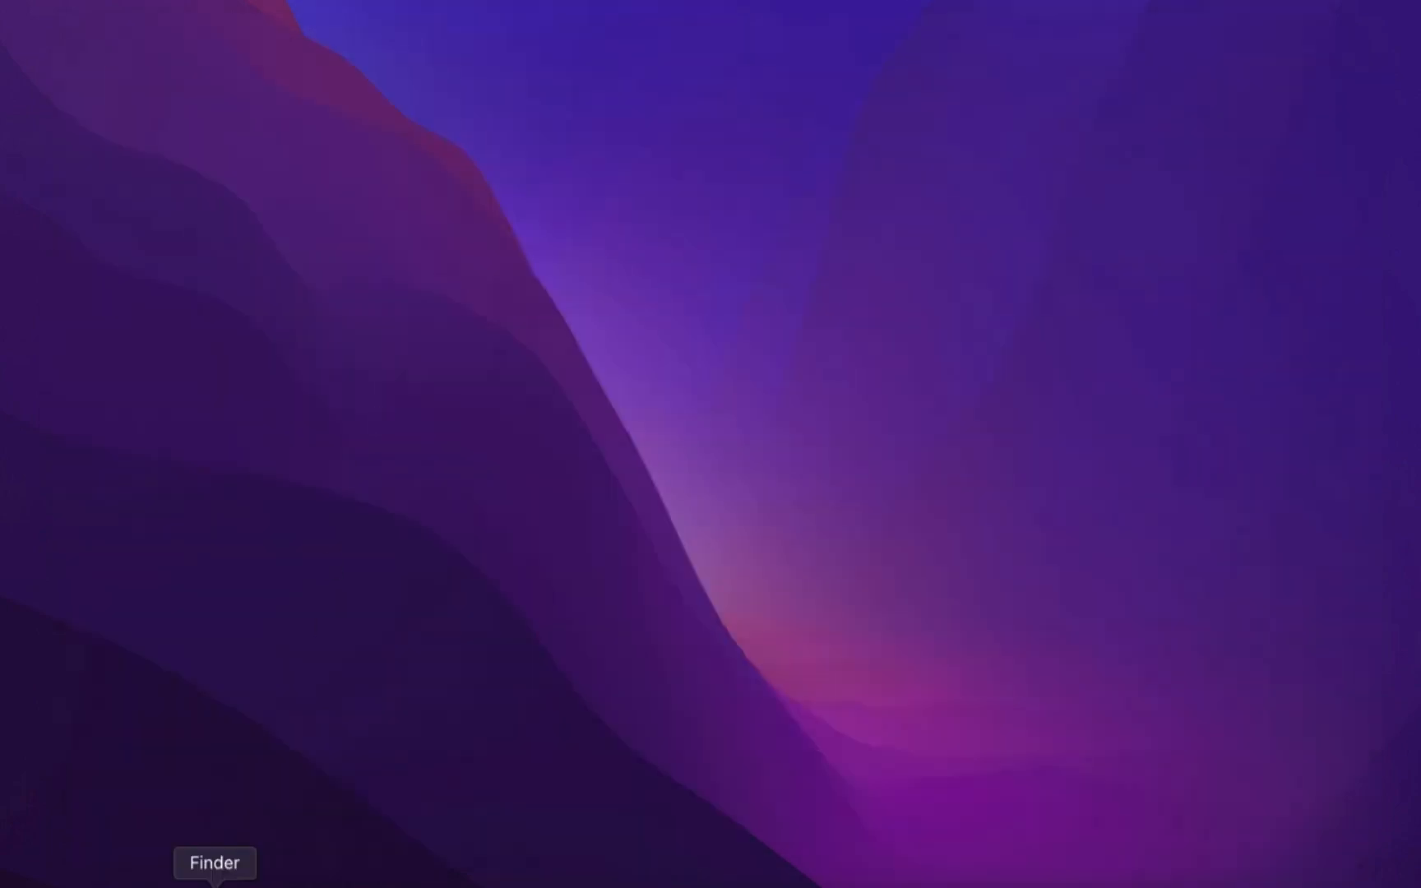
# Launch iTunes from a new Finder window's Applications folder
pyautogui.click(318, 839)
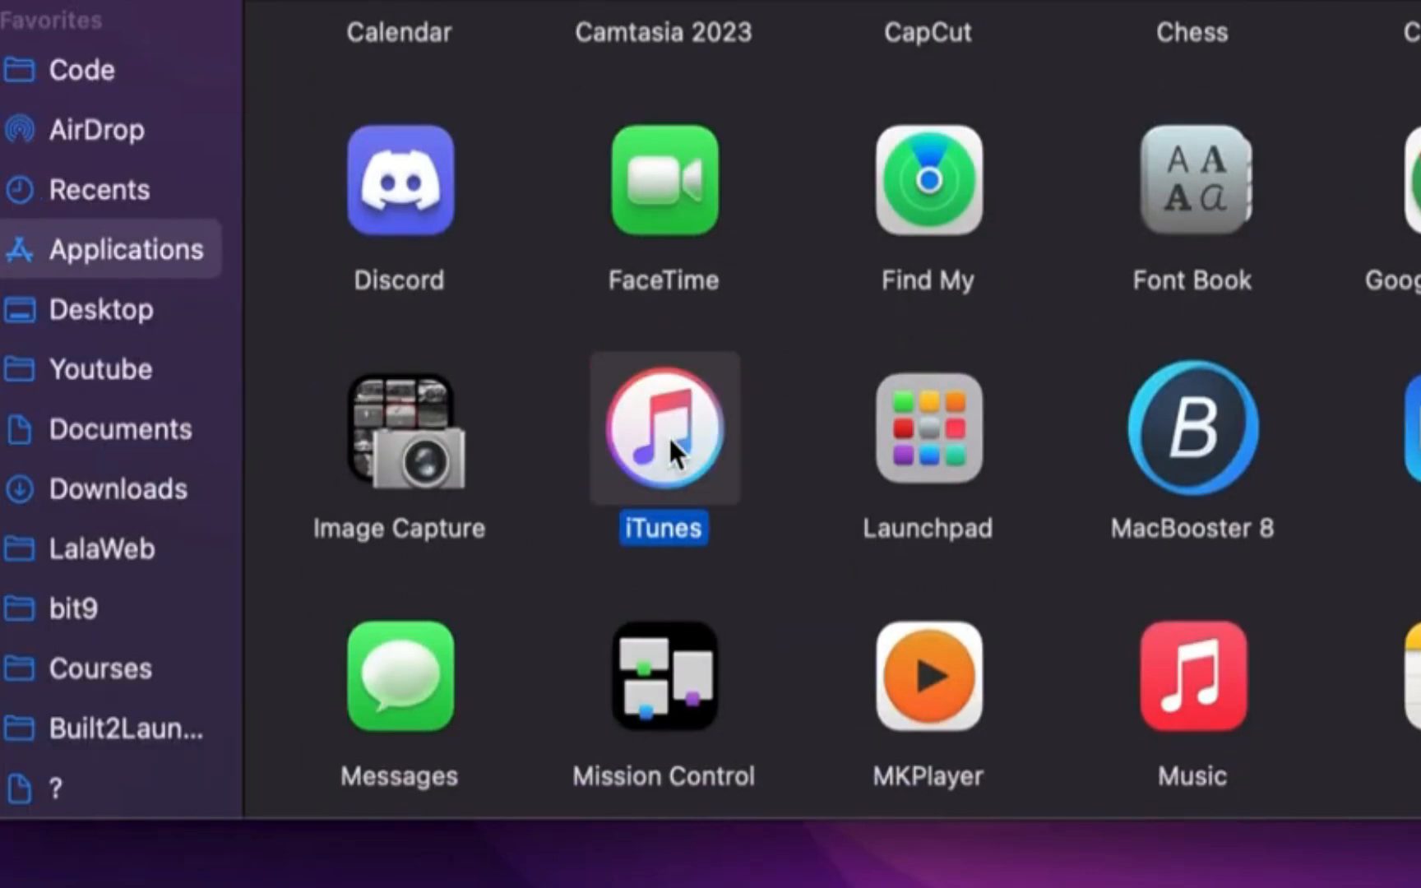
pyautogui.doubleClick(662, 429)
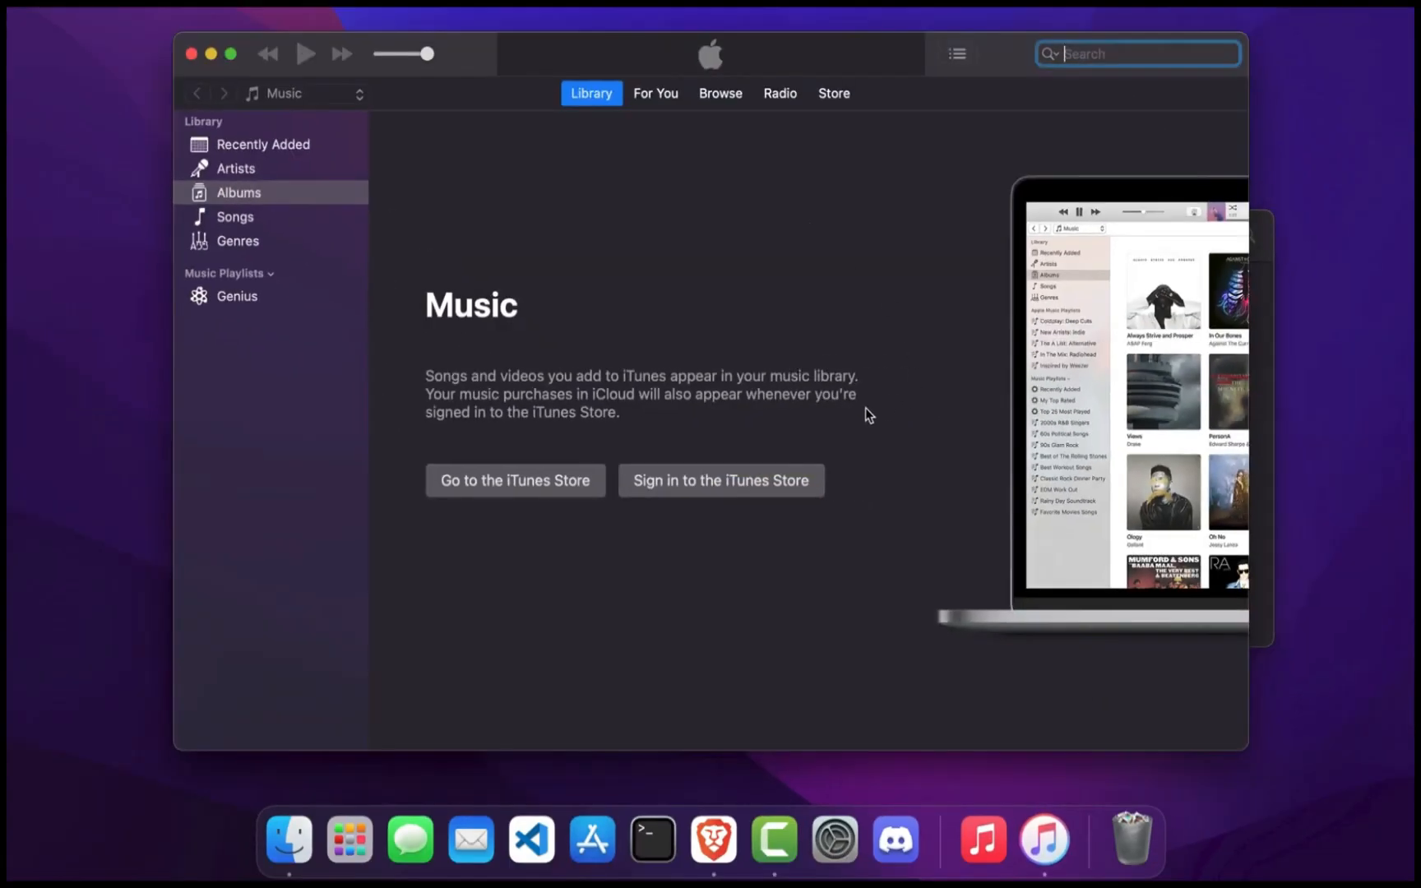
pyautogui.moveTo(656, 99)
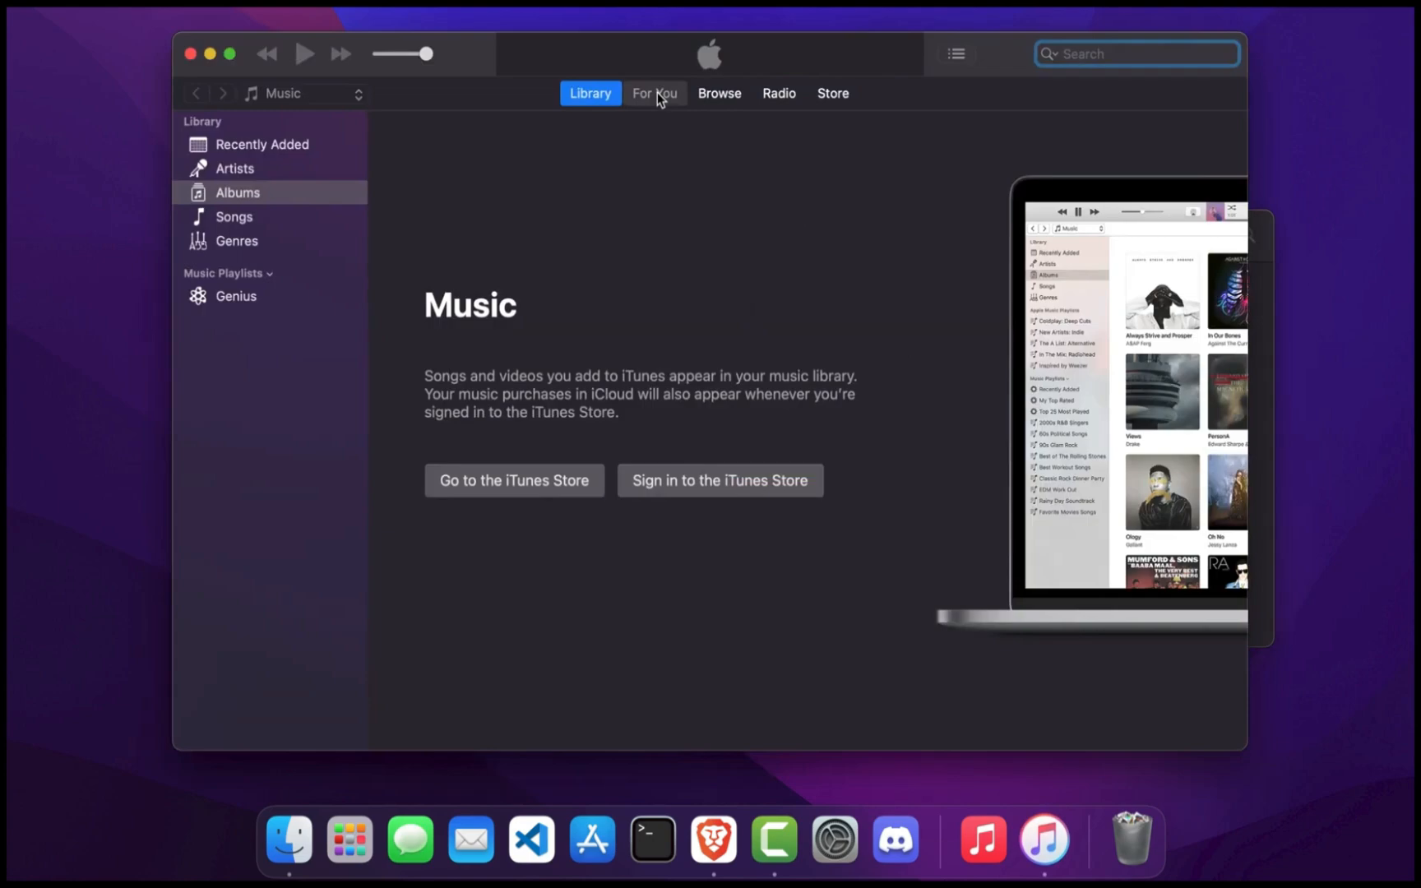
# Switch iTunes to the Browse section to view Apple Music
pyautogui.click(719, 93)
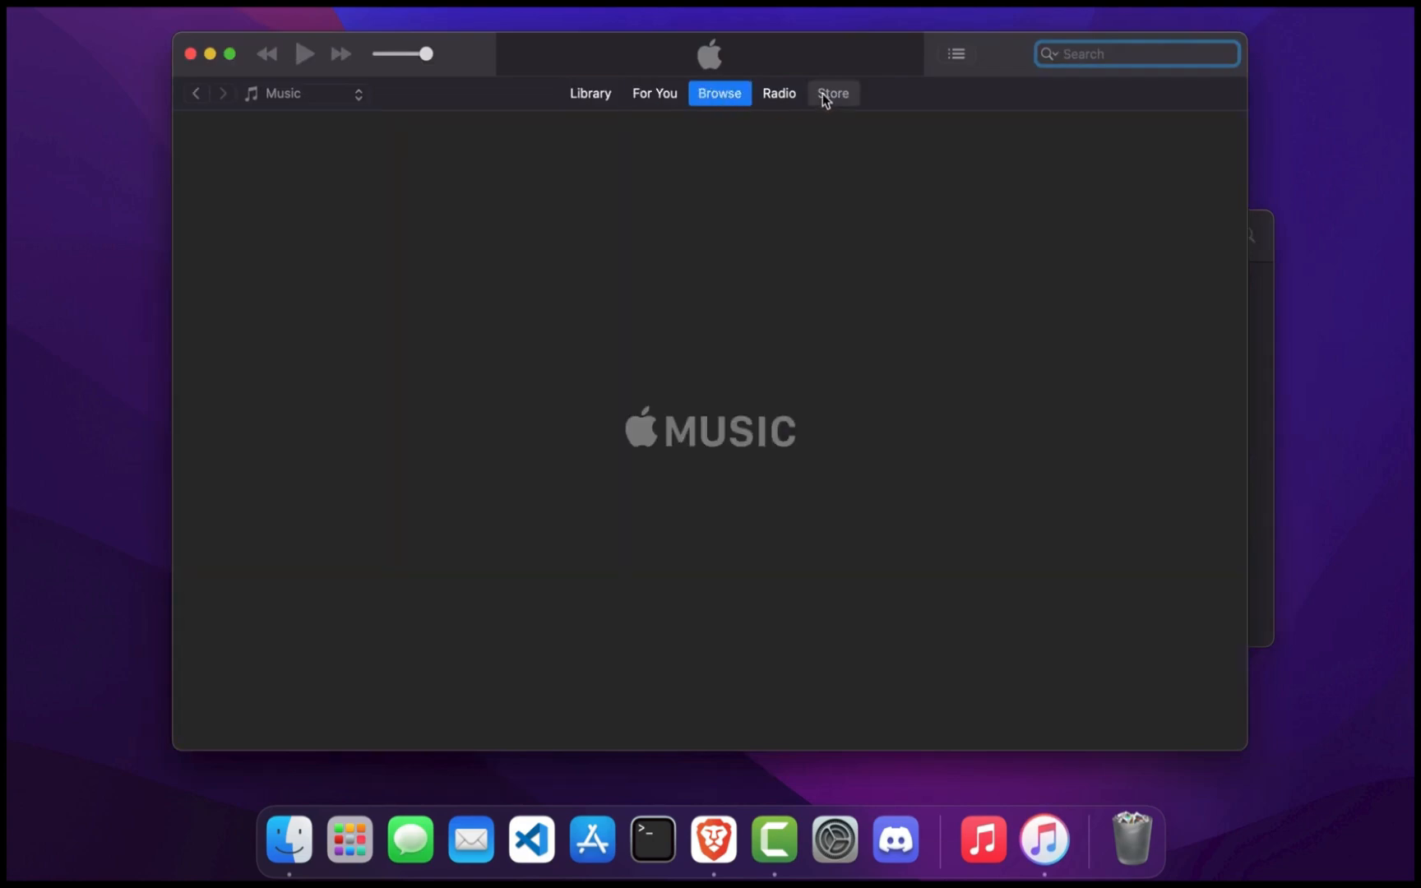